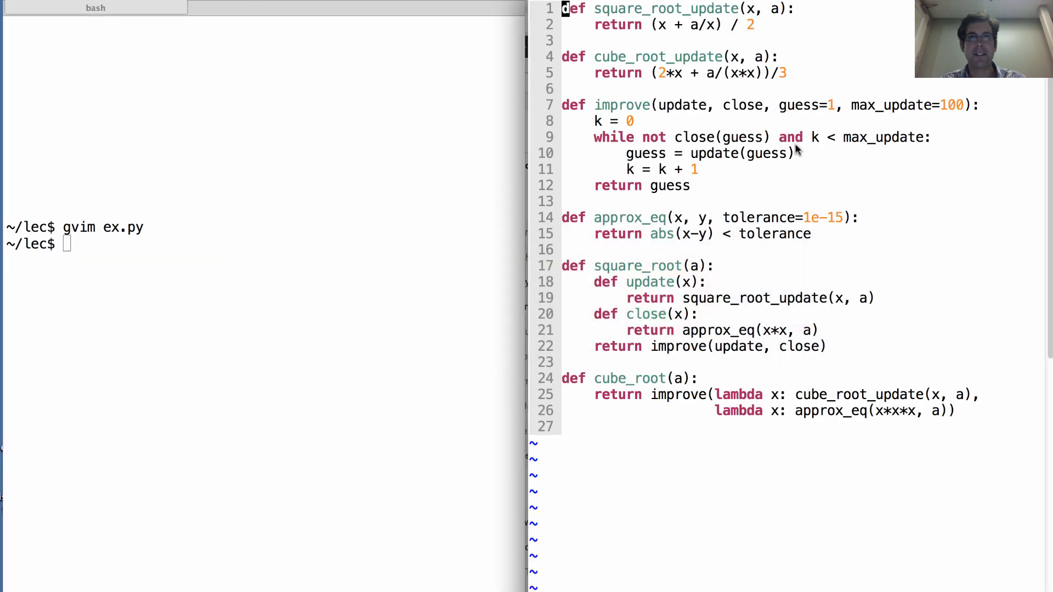
mouse_move(676, 72)
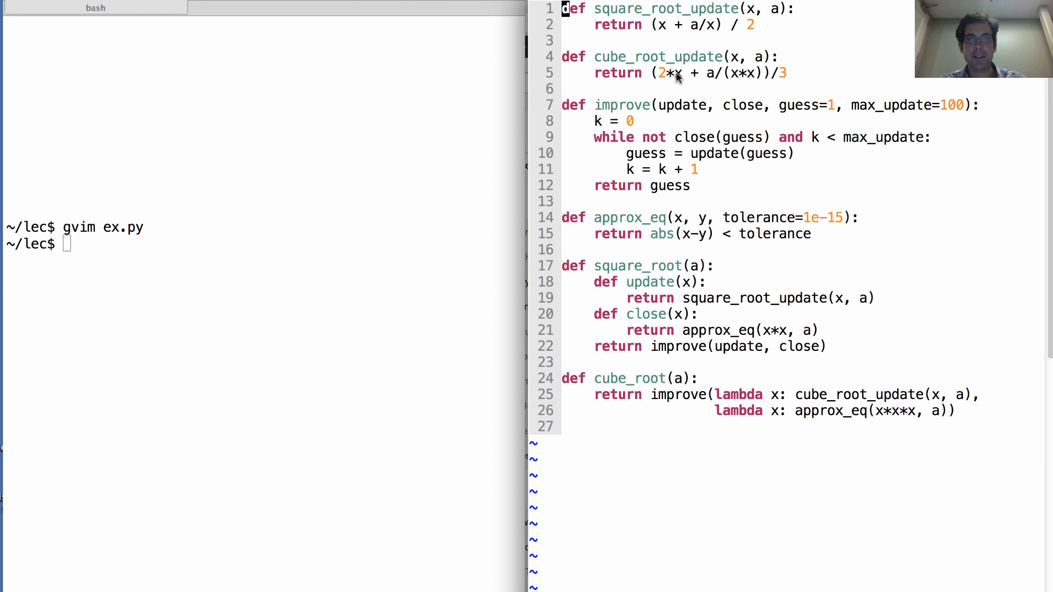
mouse_move(700, 144)
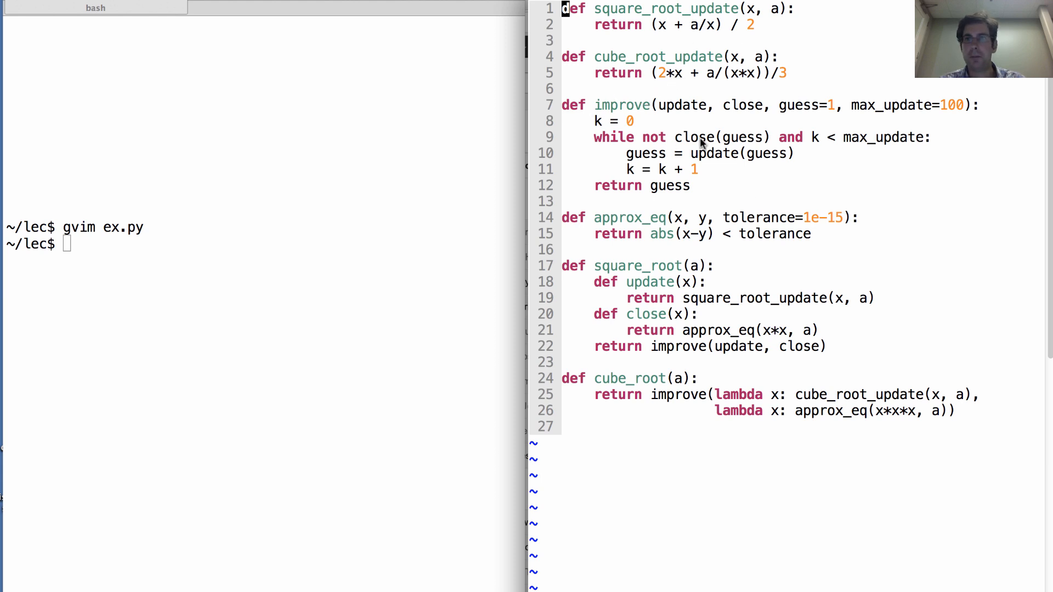
mouse_move(646, 91)
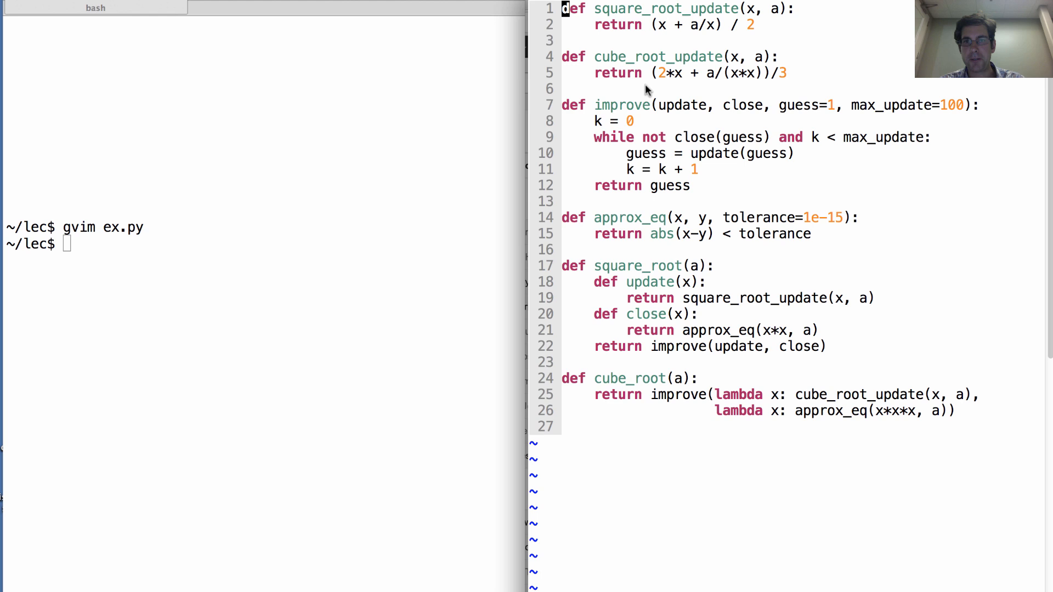
mouse_move(565, 221)
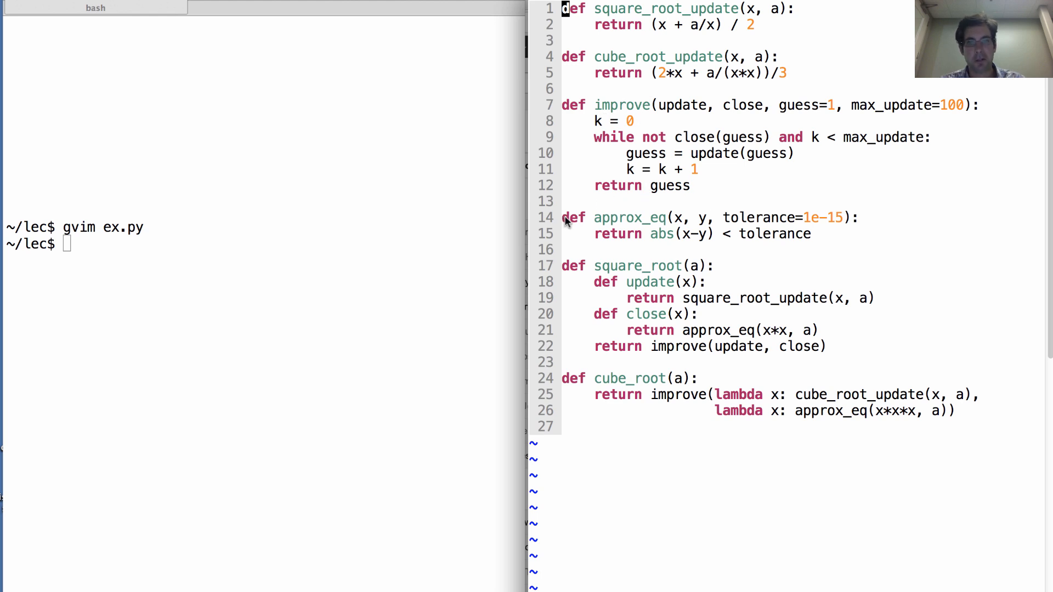
mouse_move(717, 243)
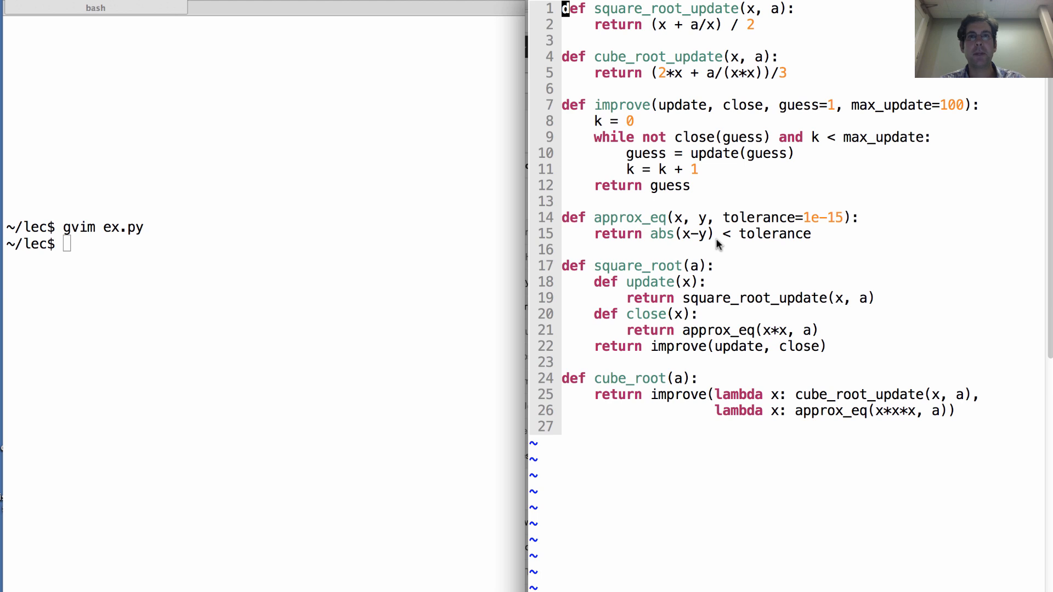
mouse_move(785, 57)
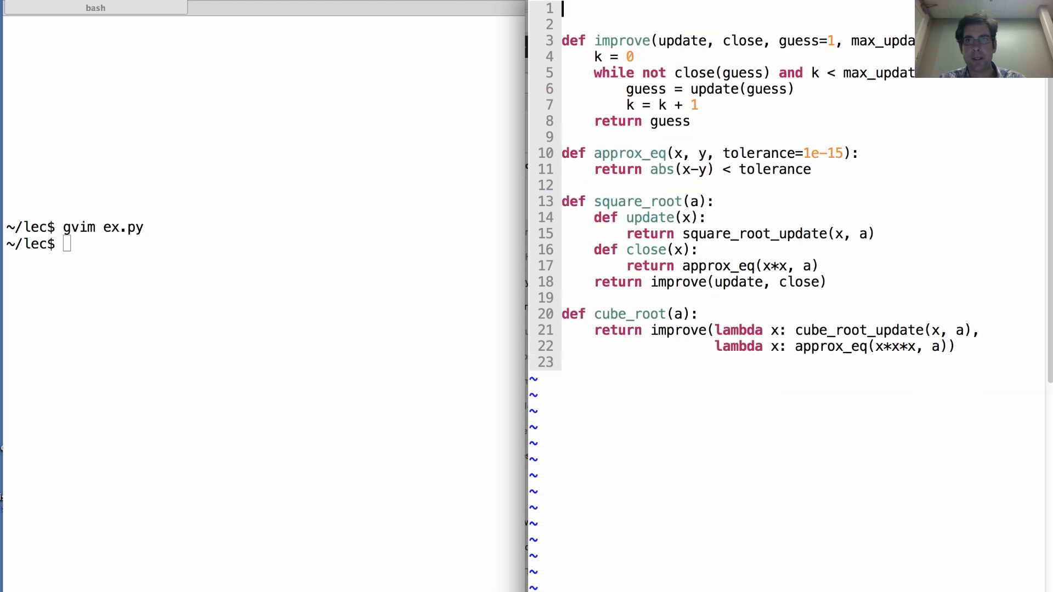
Define find_zero(f, df) with a nested near_zero(x) that checks f(x) against 0.
type("def finx")
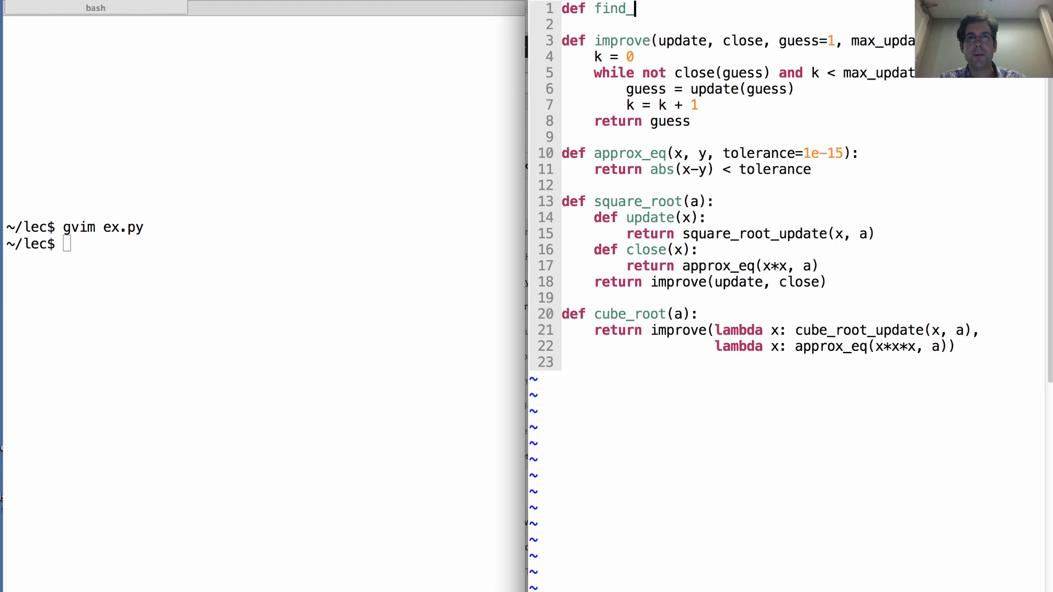
type("zero")
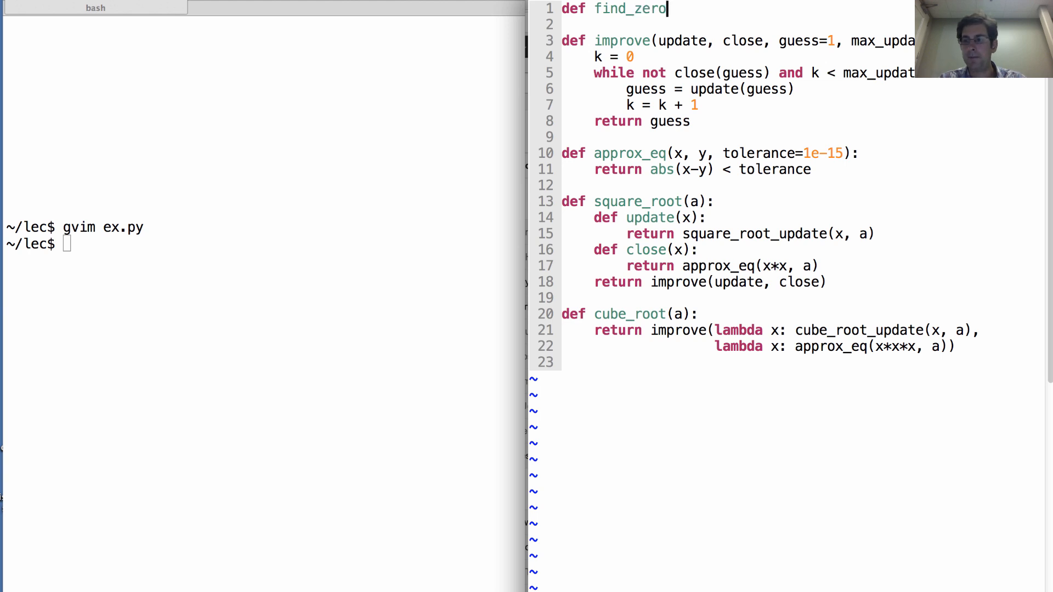
type("(f, df")
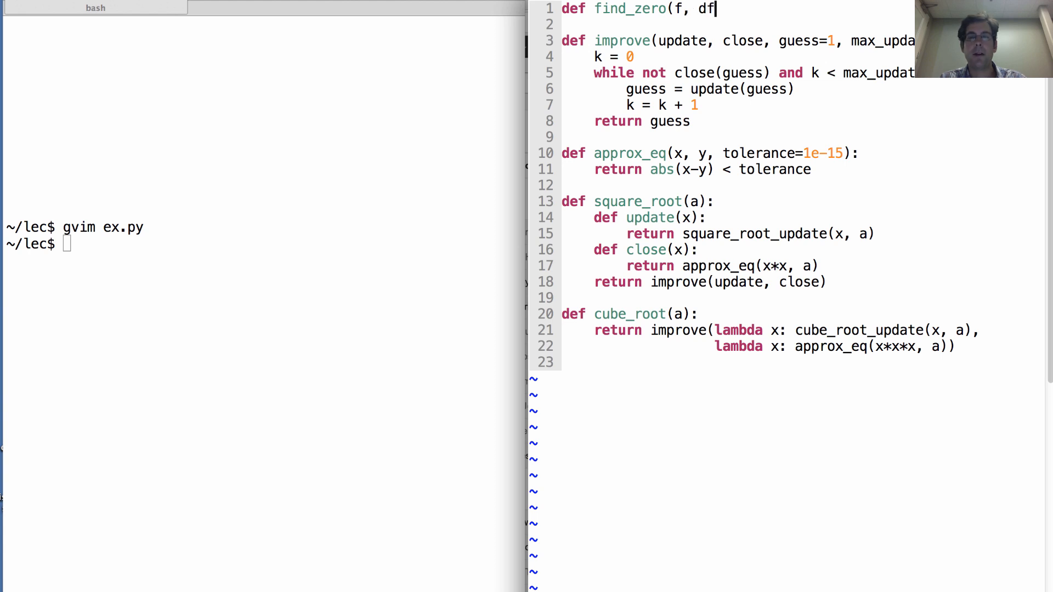
type("):")
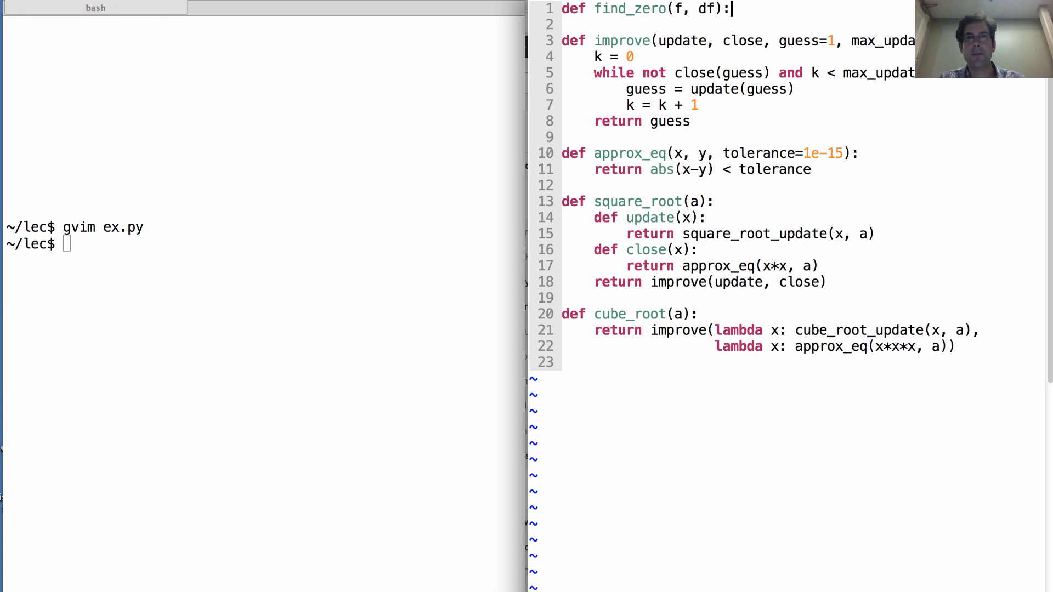
type("def")
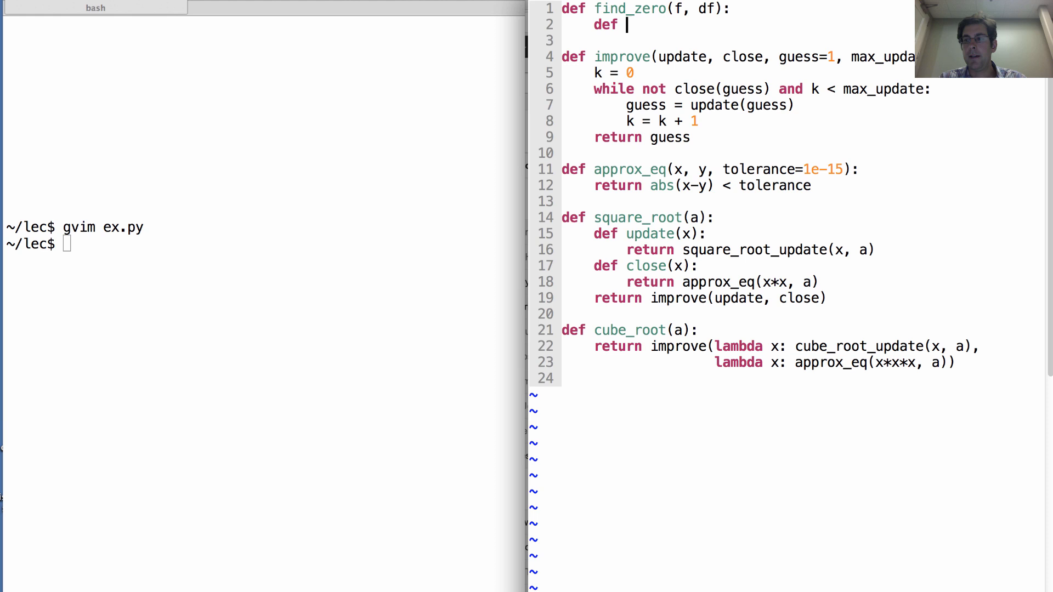
type("near_zero")
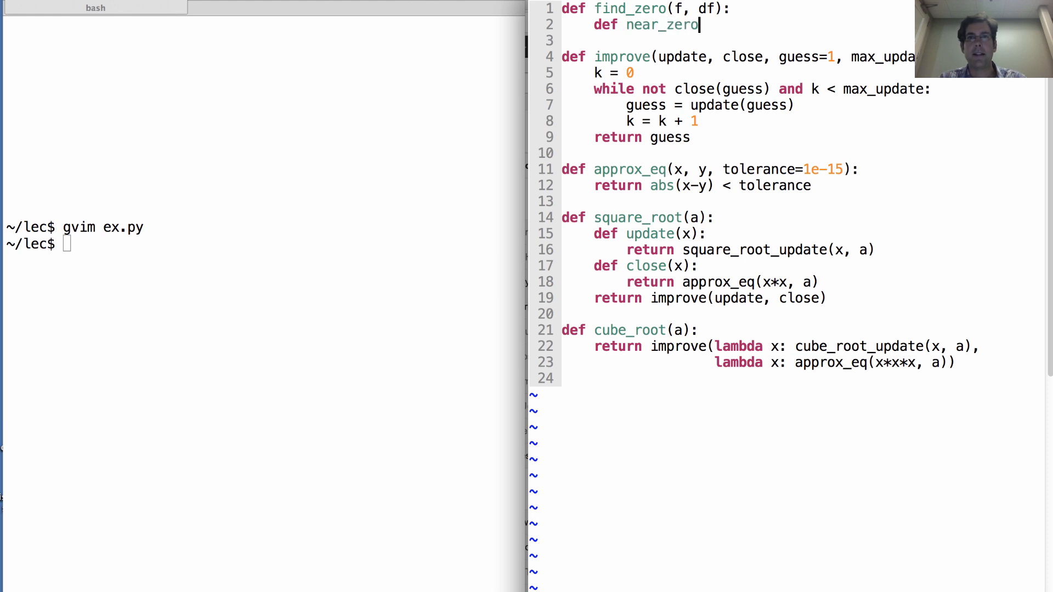
type("(")
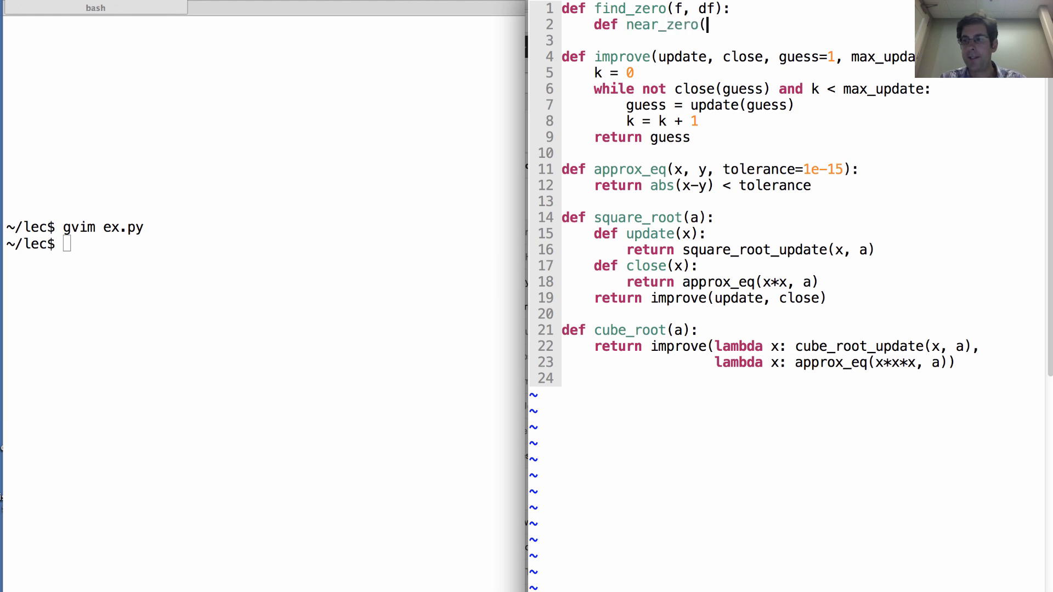
type("x):")
type("return approx")
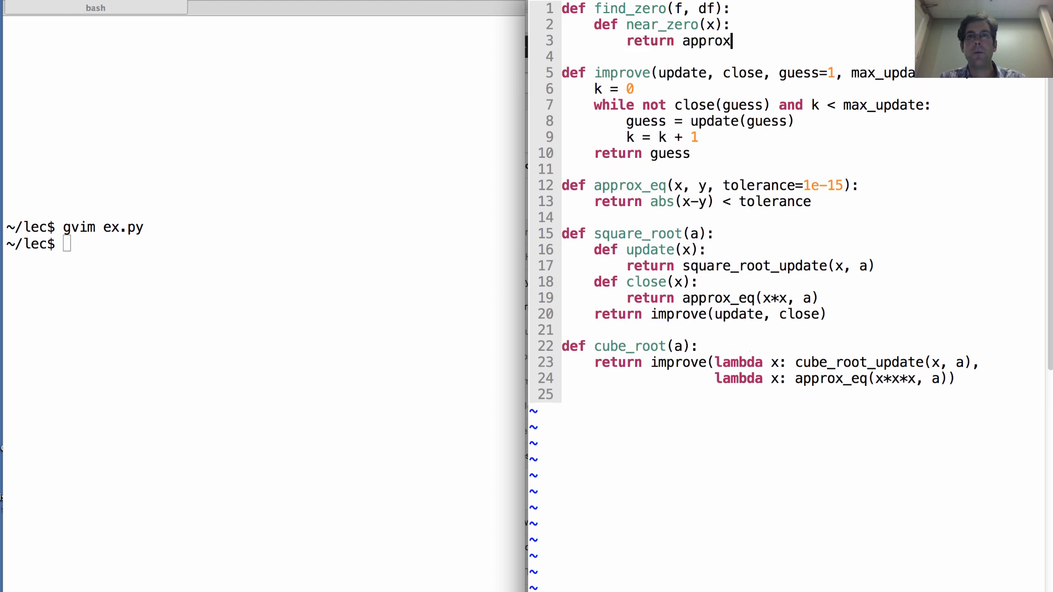
type("_eq")
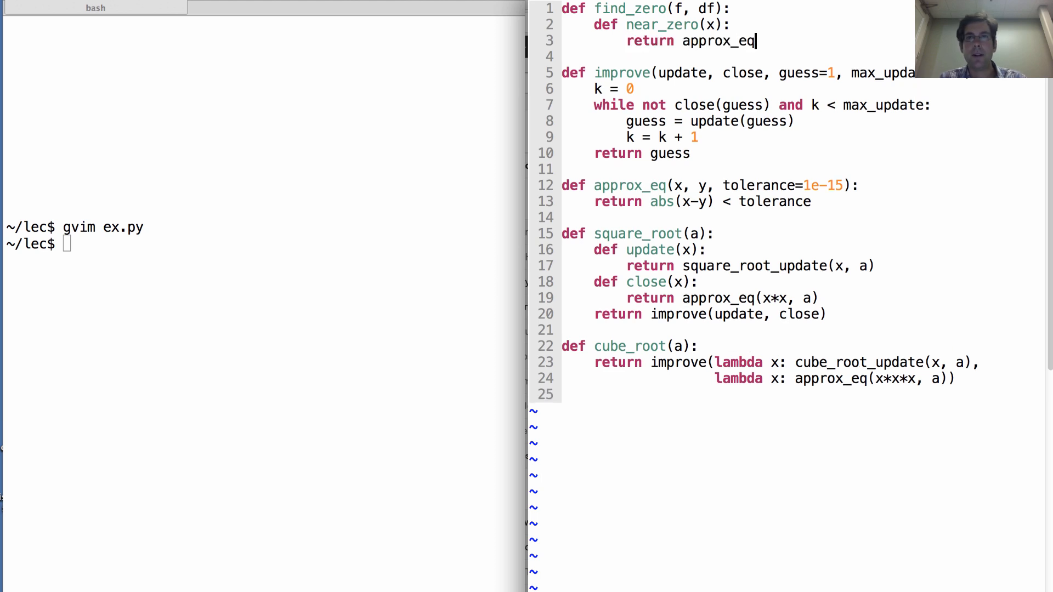
type("(f(")
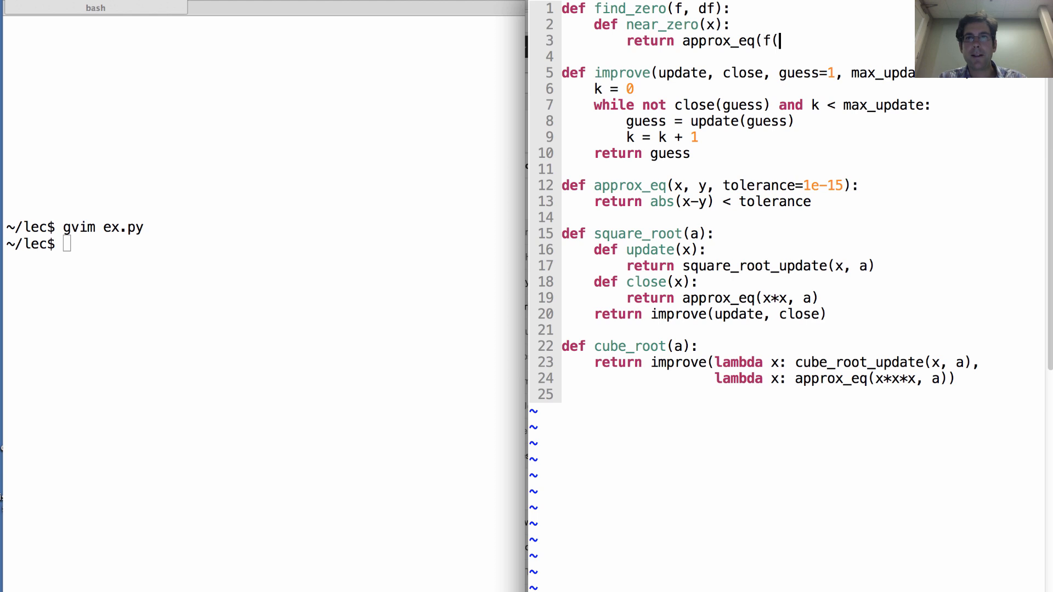
type("x), 0)")
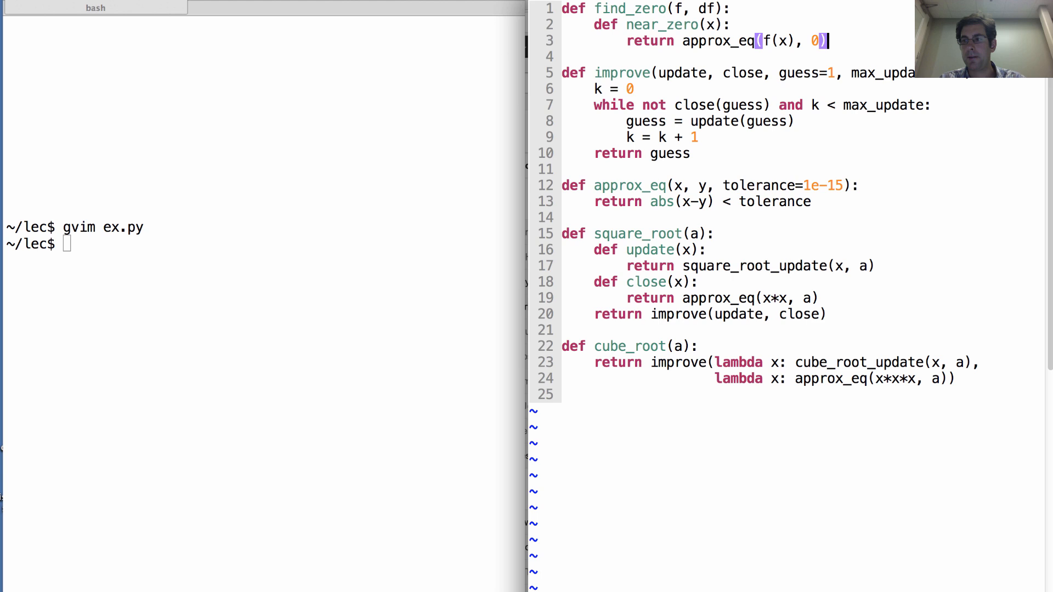
Make find_zero return improve(newton_update(f, df), near_zero).
type("return impor")
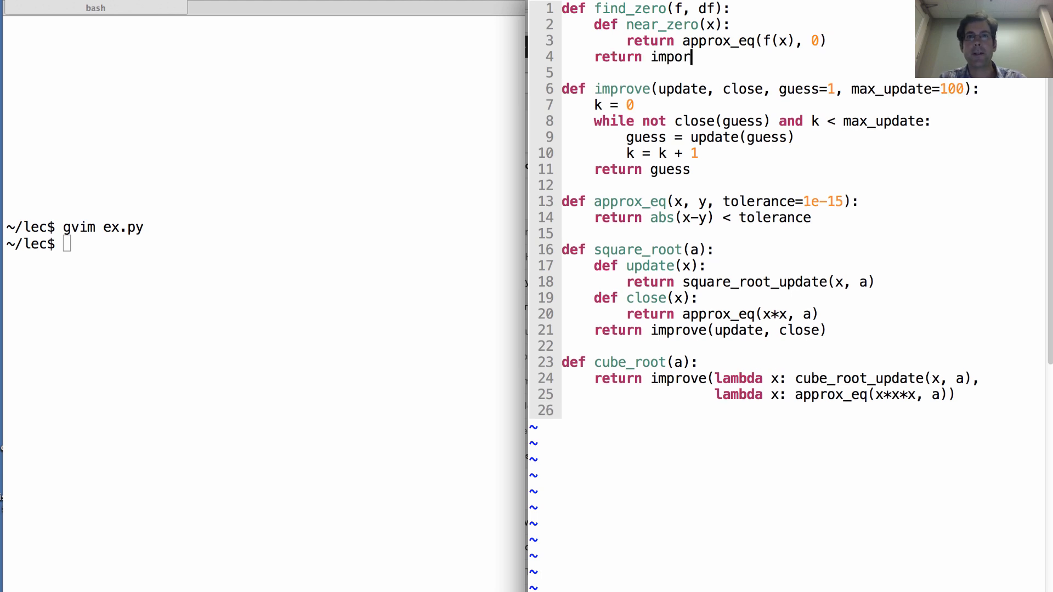
type("improve(")
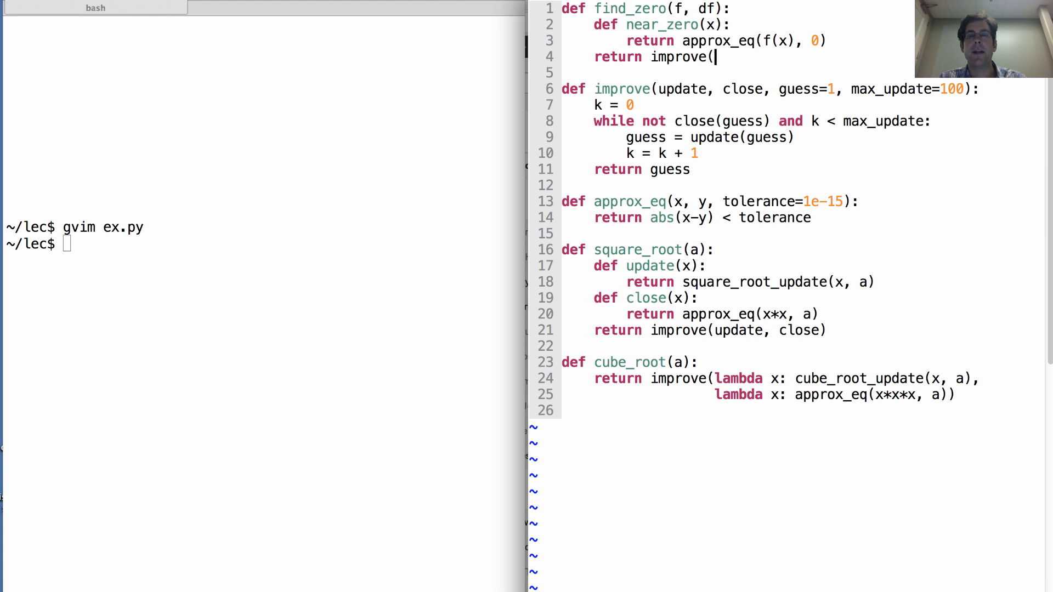
type("newton_udp")
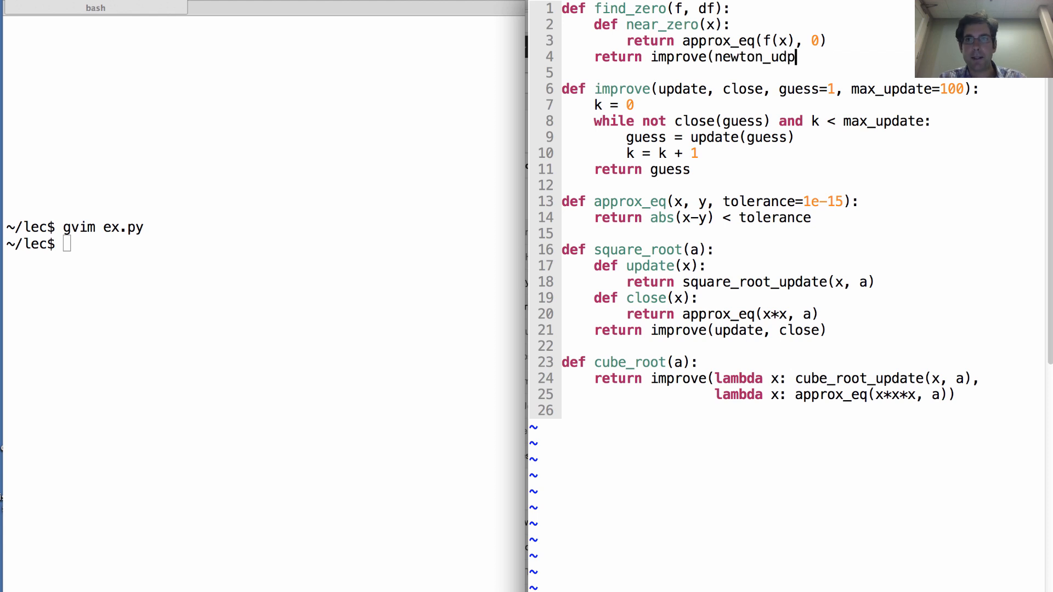
type("ate(f, df")
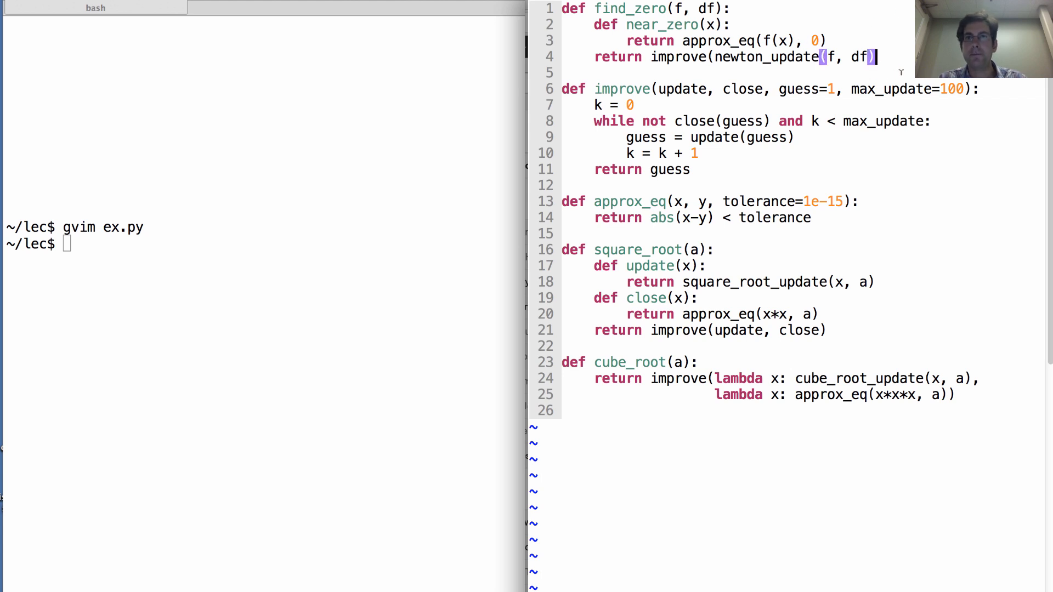
type(",")
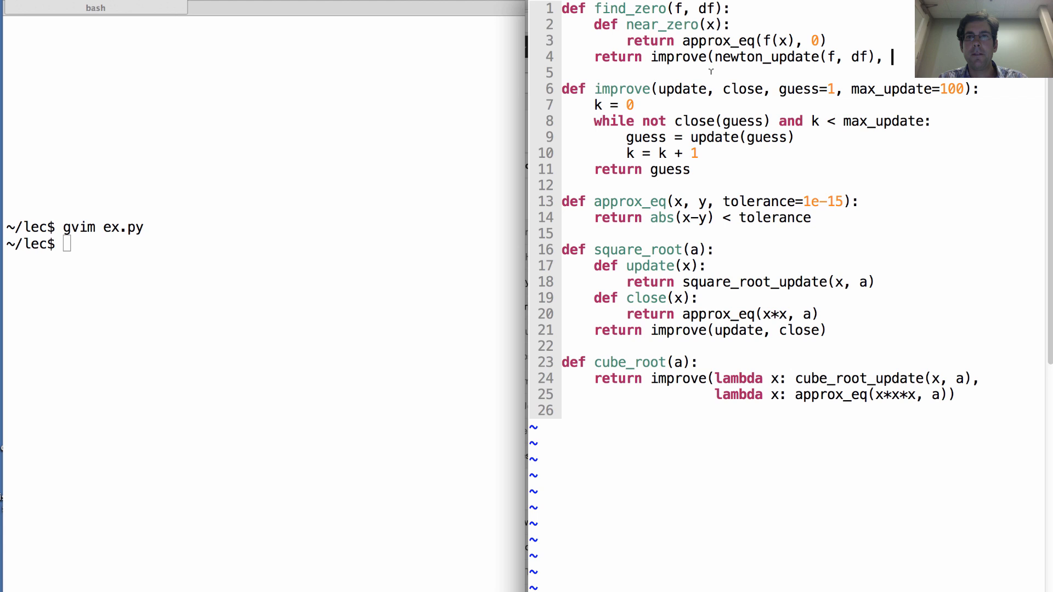
type("a")
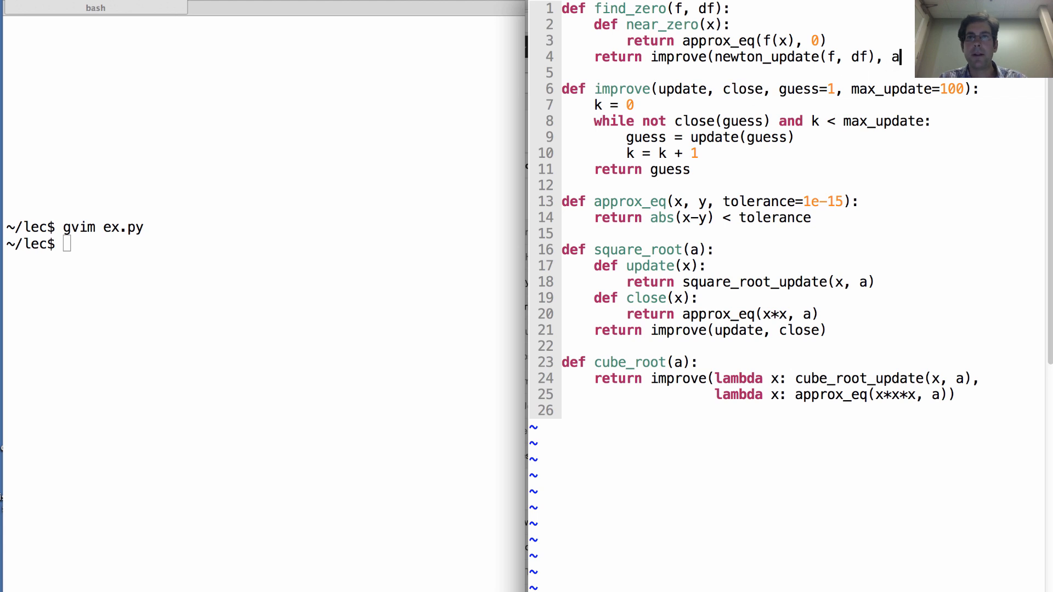
type("nea")
type("def")
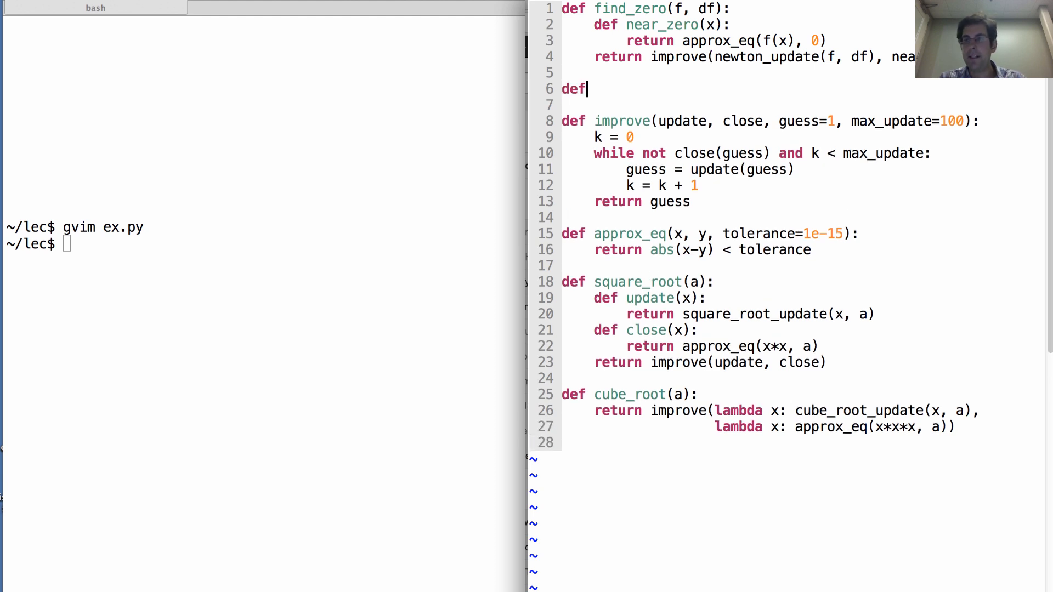
Define newton_update(f, df) with nested update(x) returning x - f(x) / df(x), then return update.
type("newton_update")
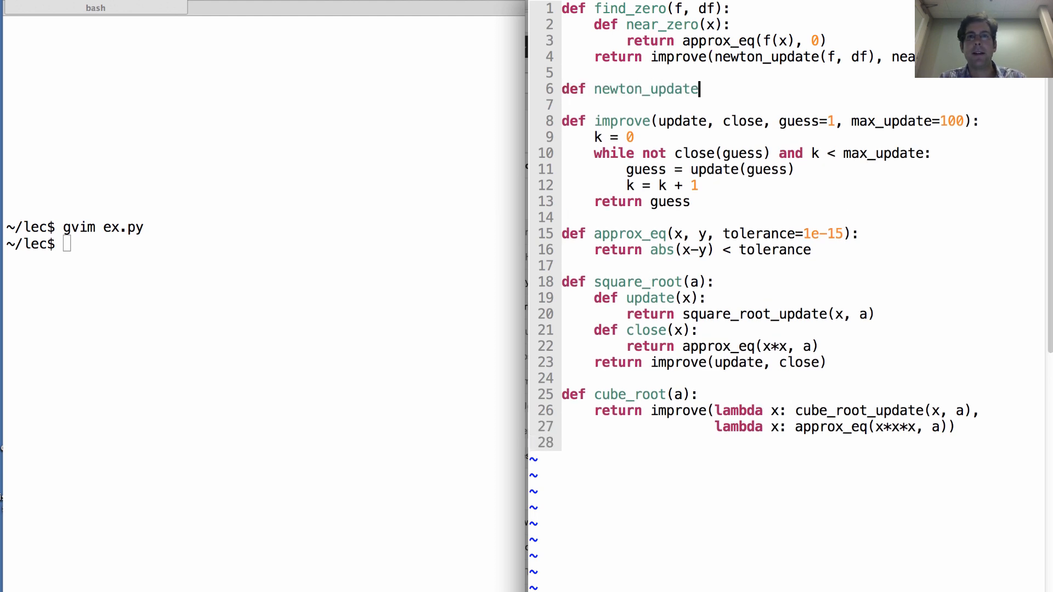
type("(f")
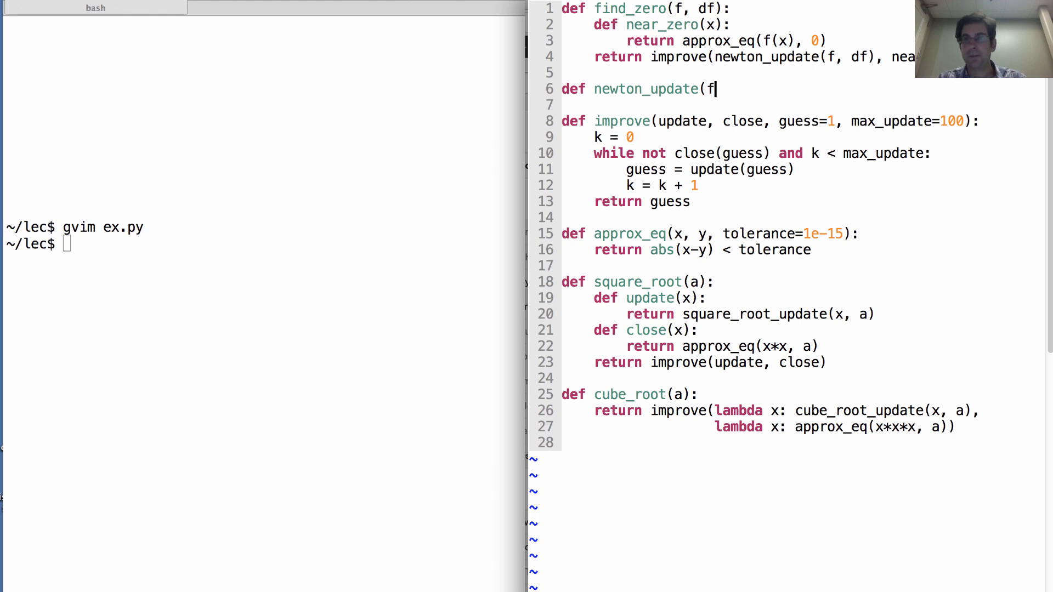
type(", df):")
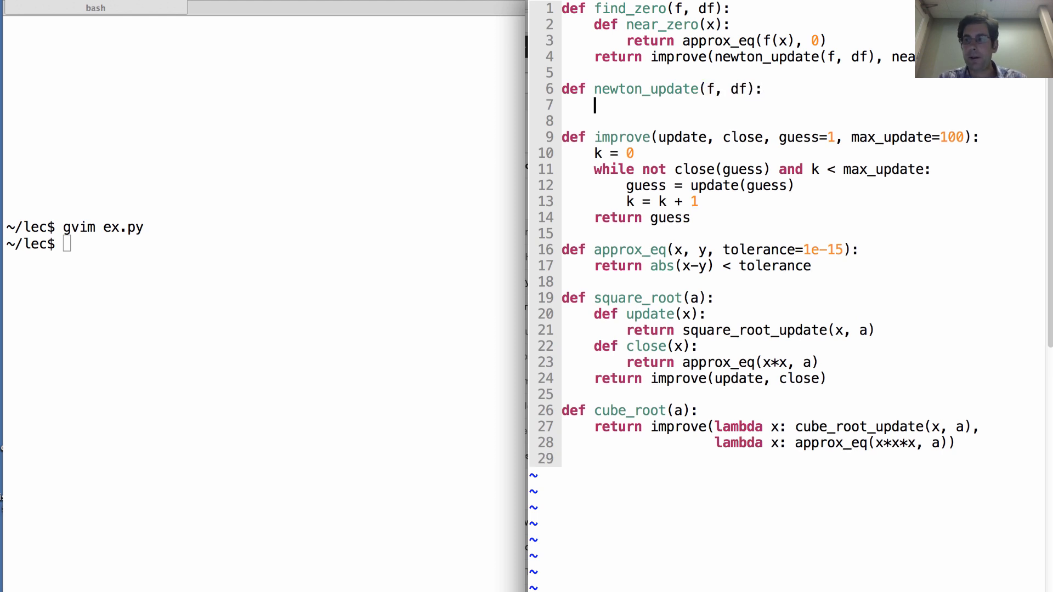
type("def update(x):")
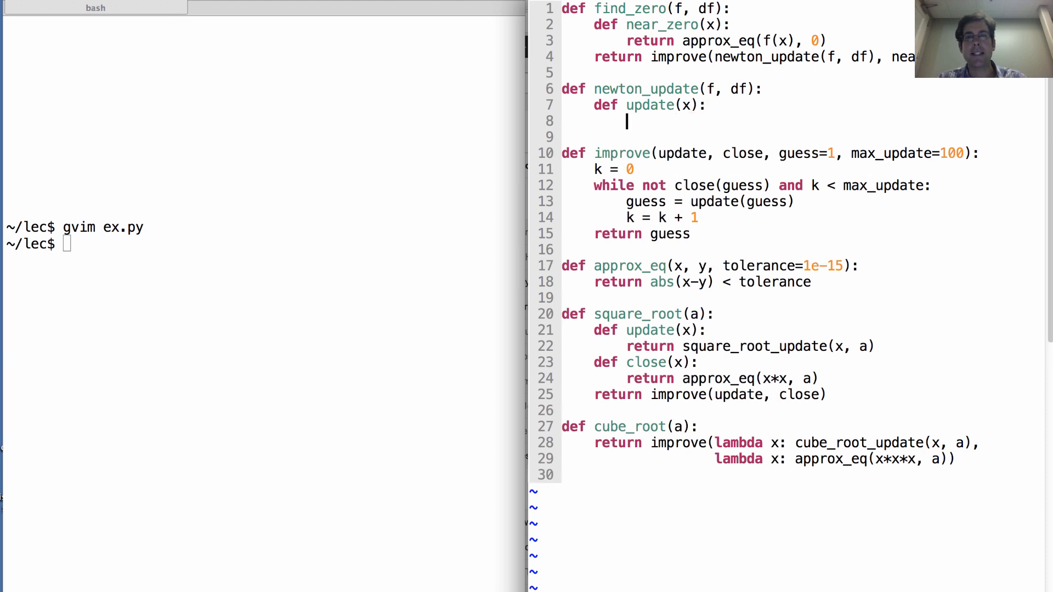
type("return")
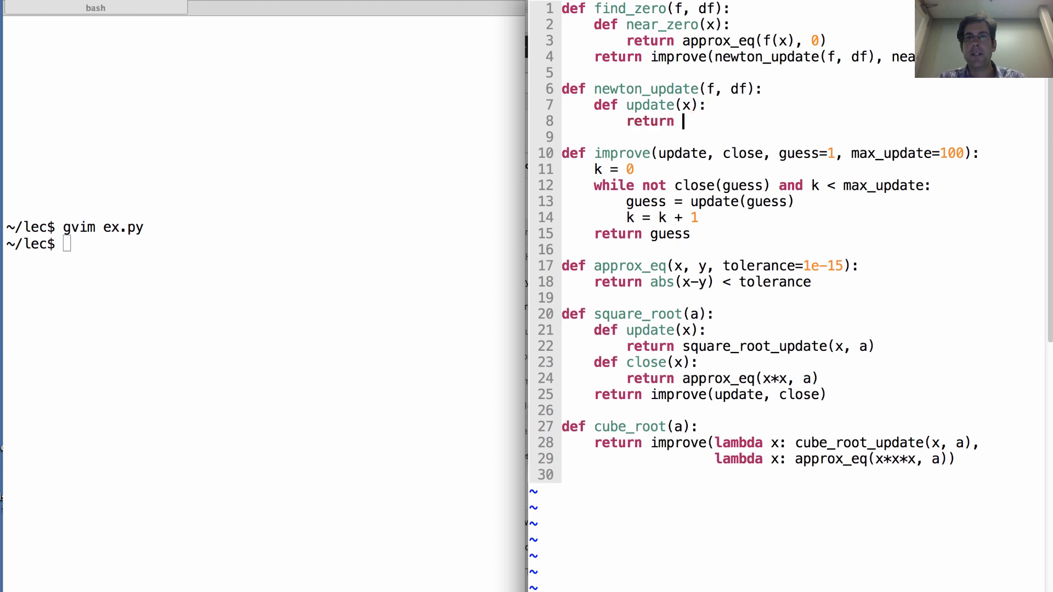
type("x - f(x)")
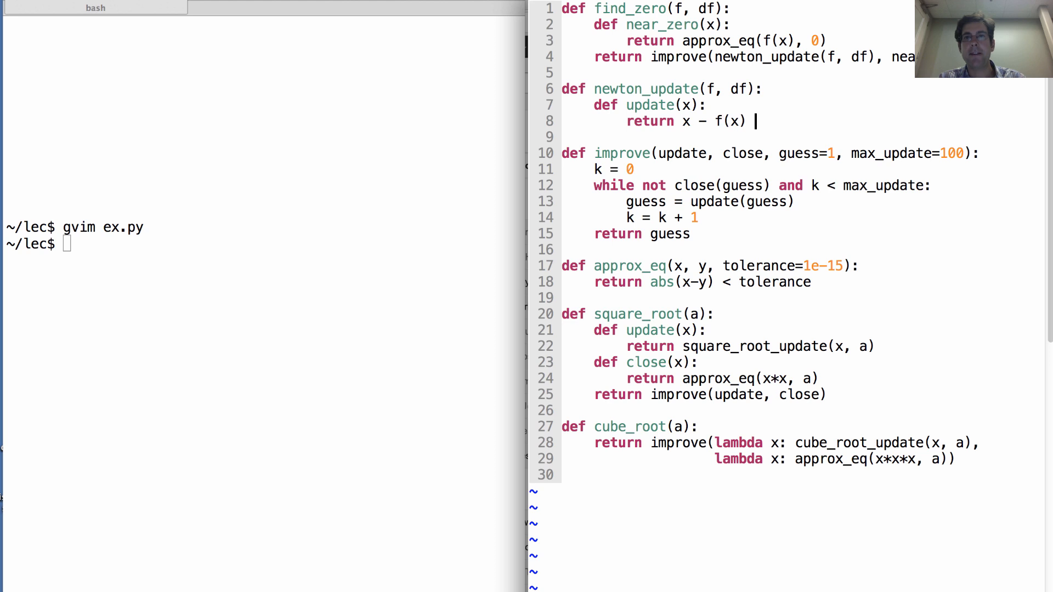
type("/ df(x)")
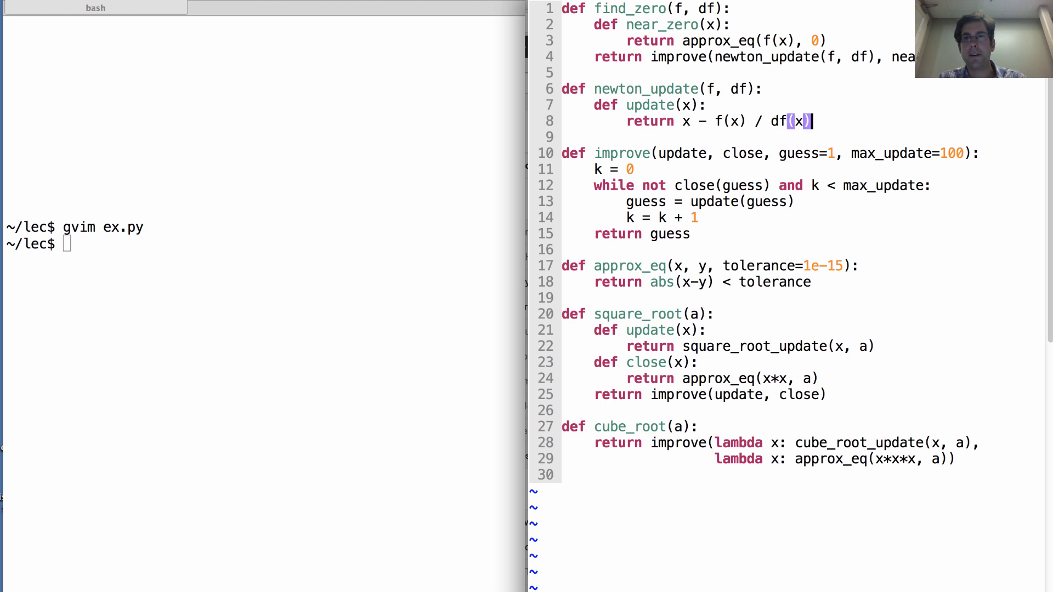
type("return upd")
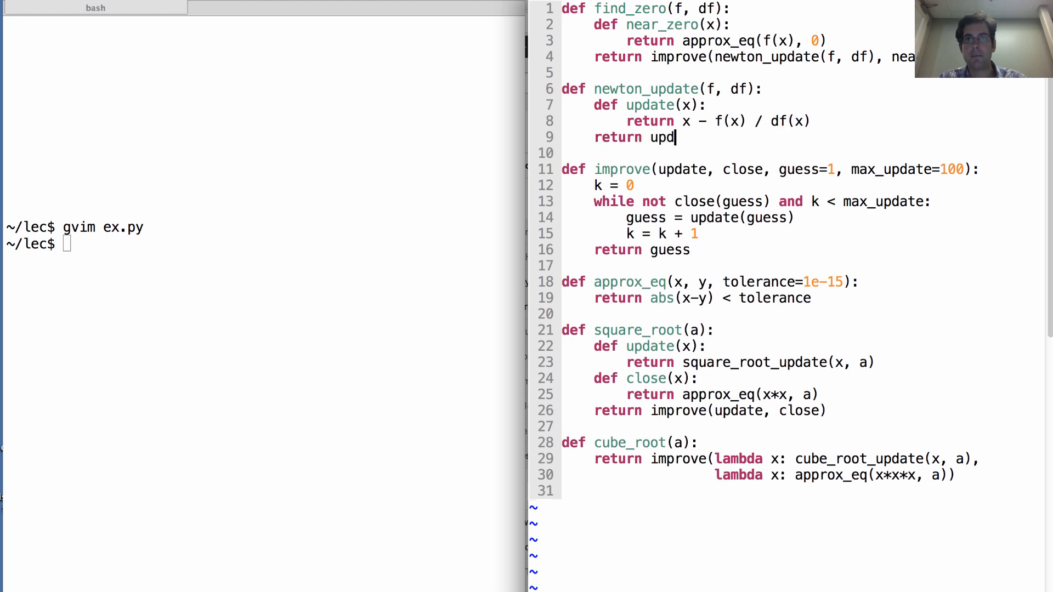
type("ate")
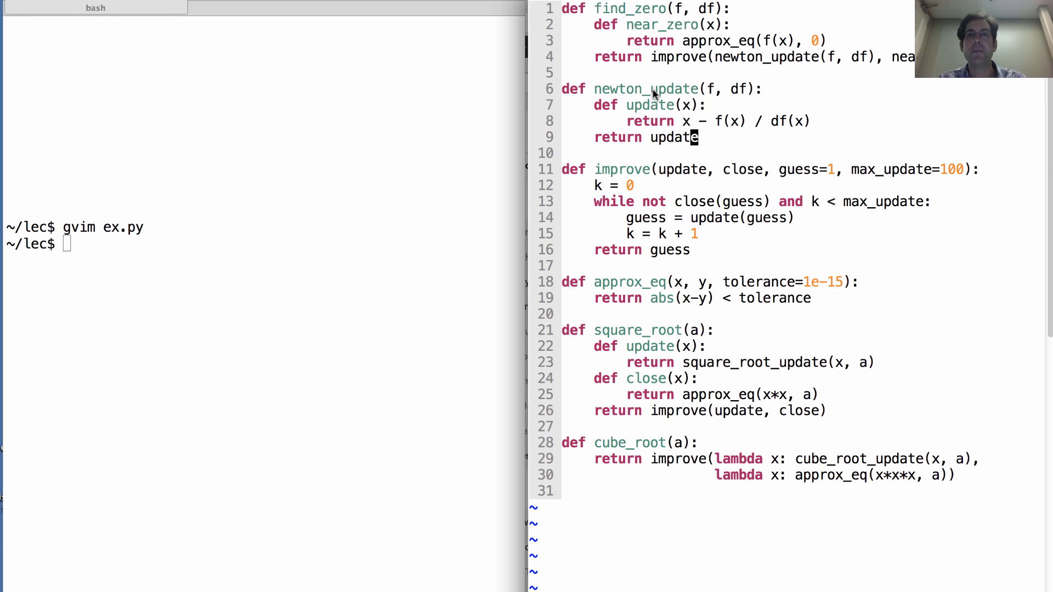
mouse_move(809, 156)
type("d")
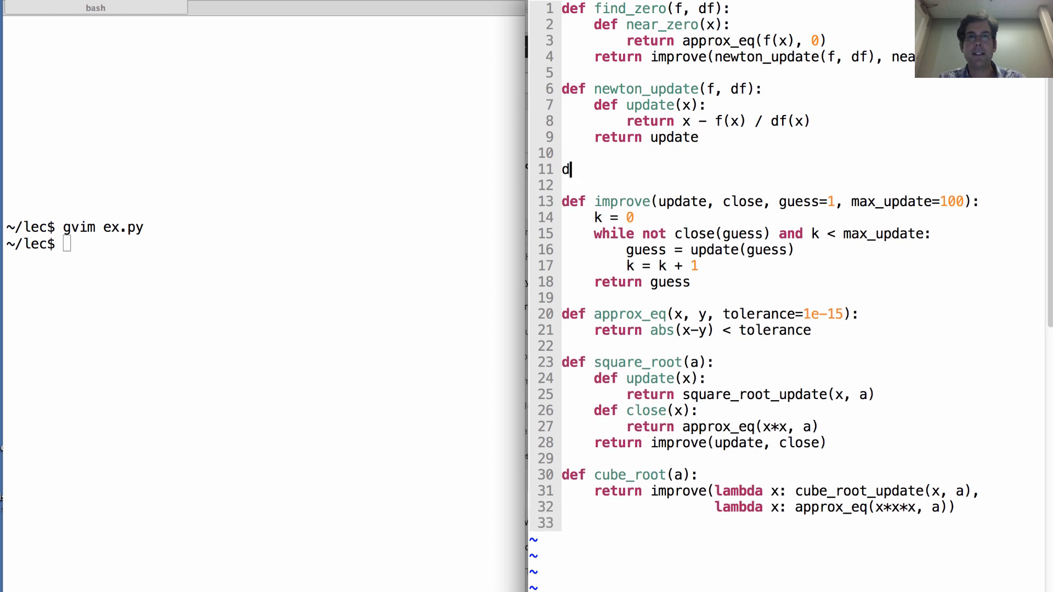
Write square_root(a) with f(x) = x*x - a and df(x) = 2*x, returning find_zero(f, df).
type("ef square_ro")
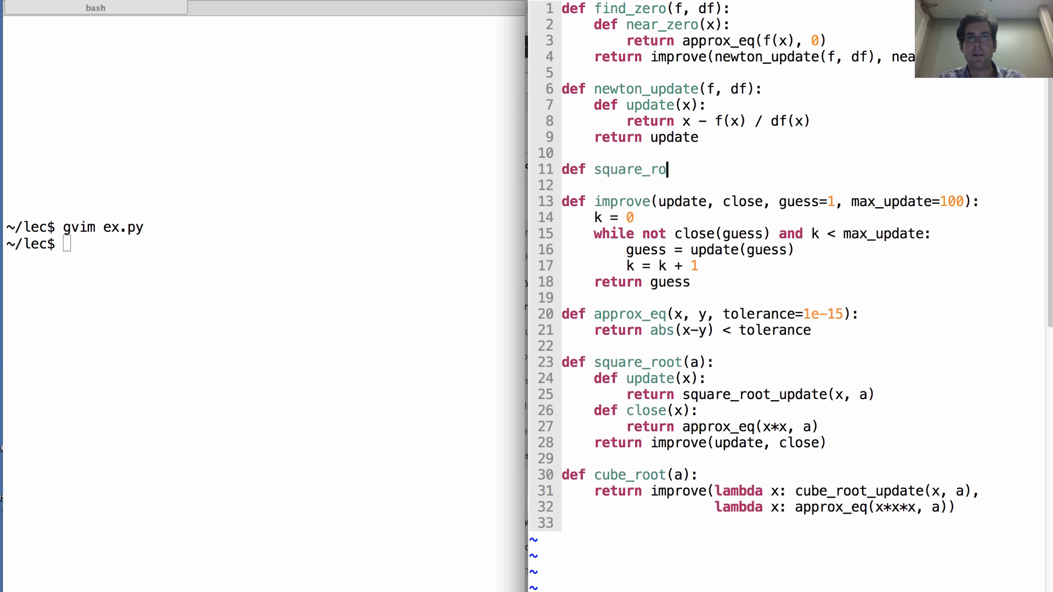
type("ot(a)")
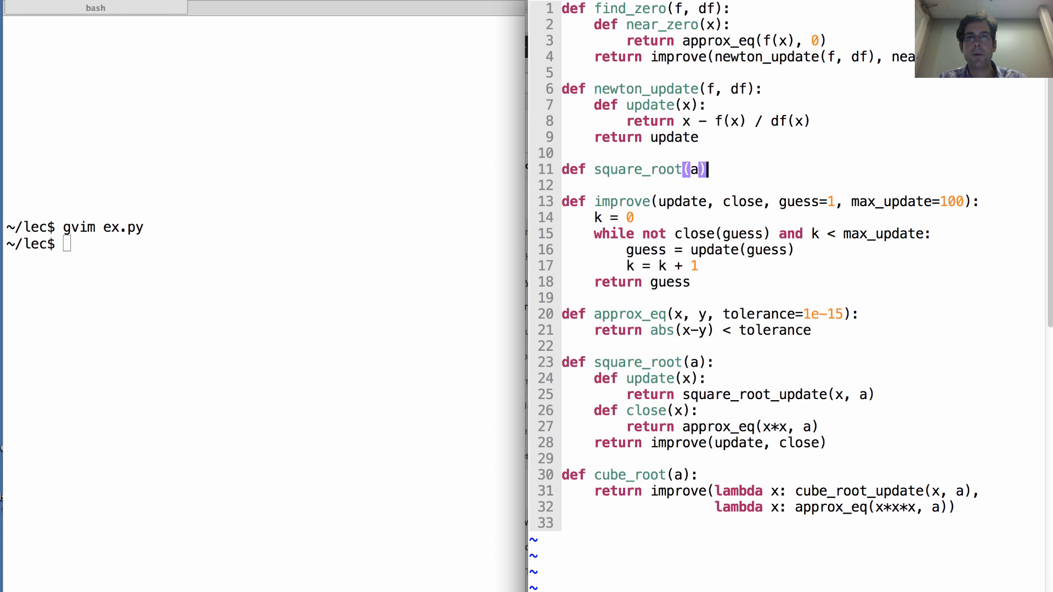
type("def")
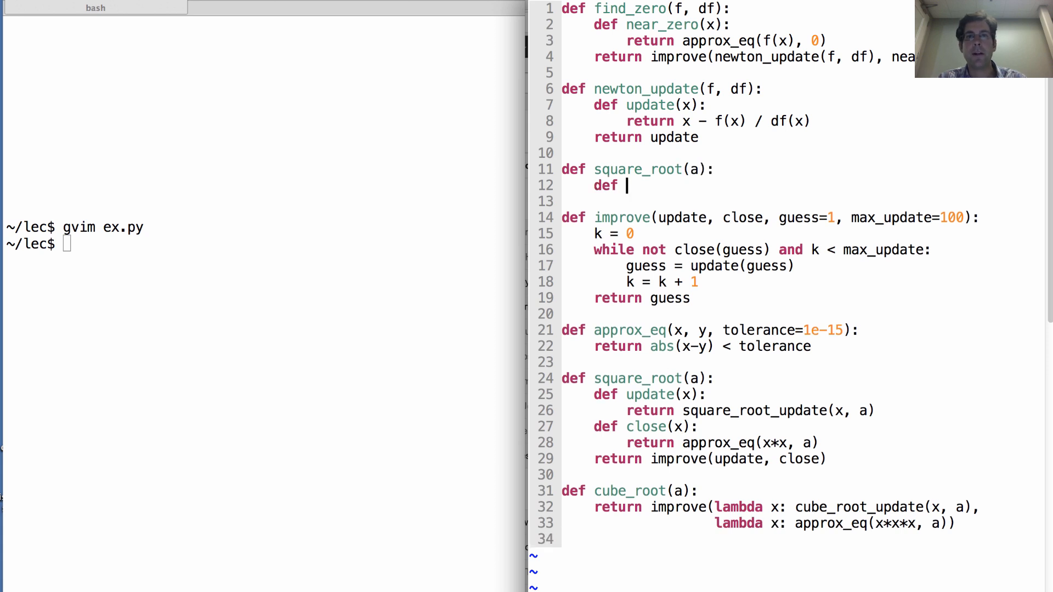
type("f(x):")
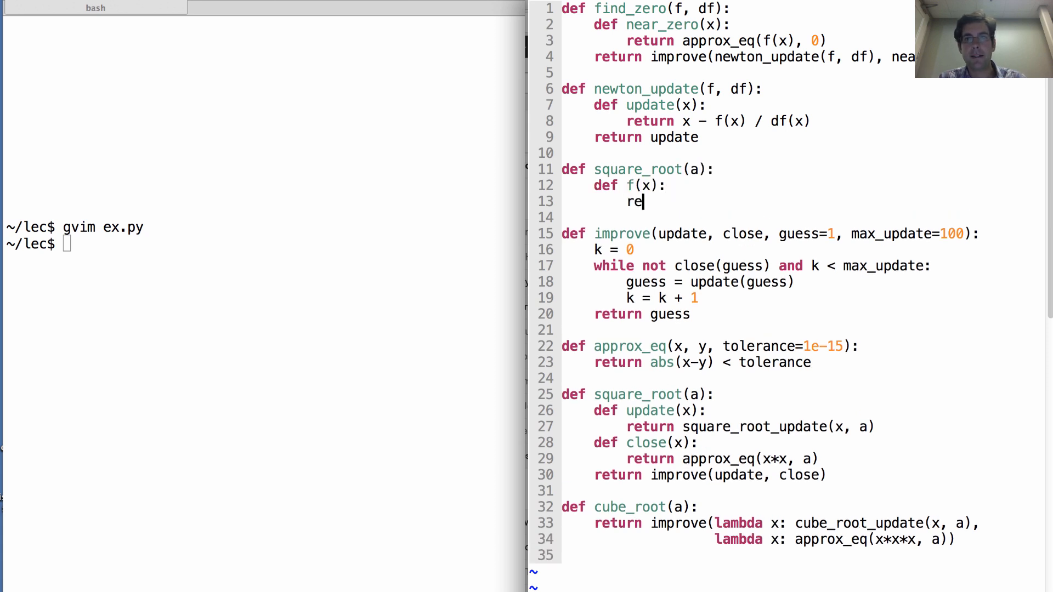
type("turn x")
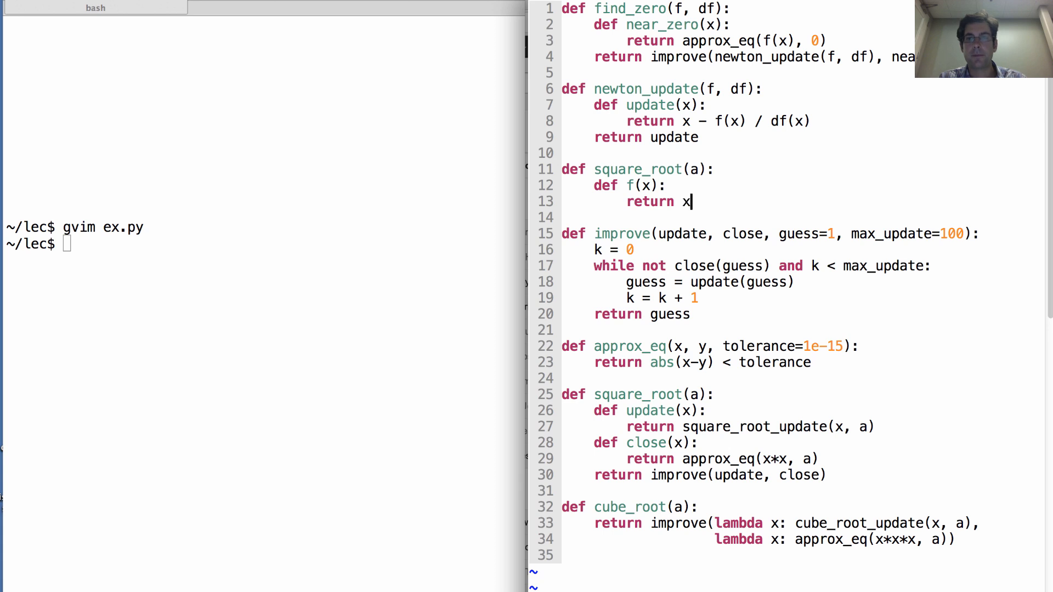
type("*x - a")
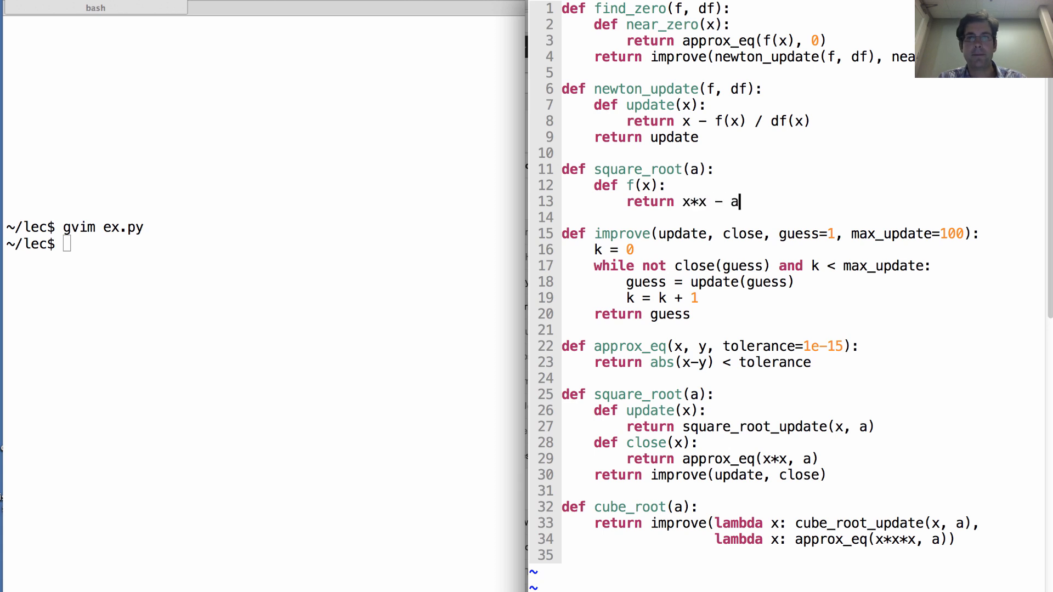
type("def df(x):")
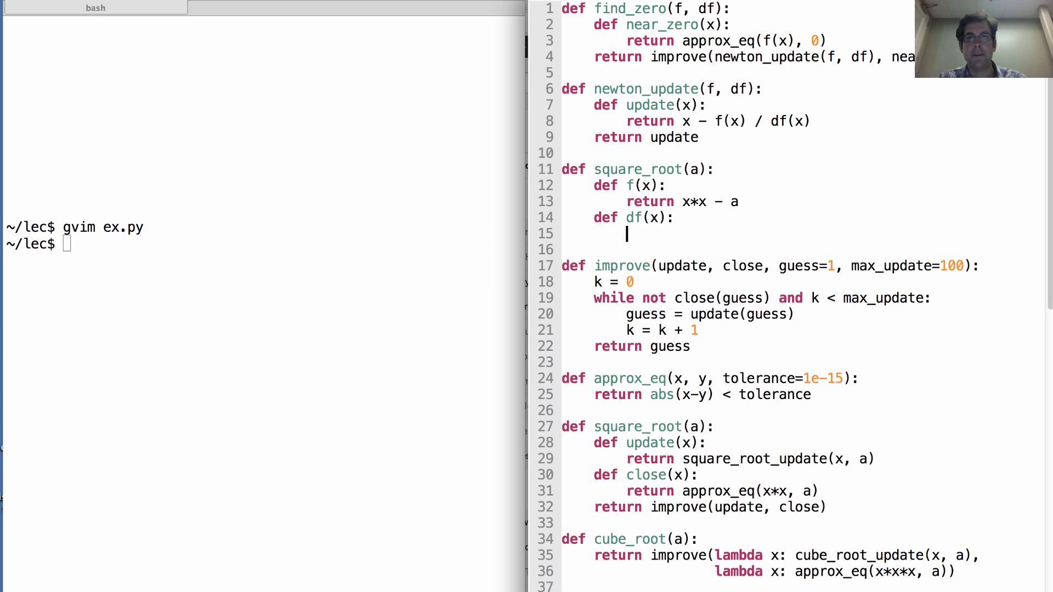
type("return 2*x")
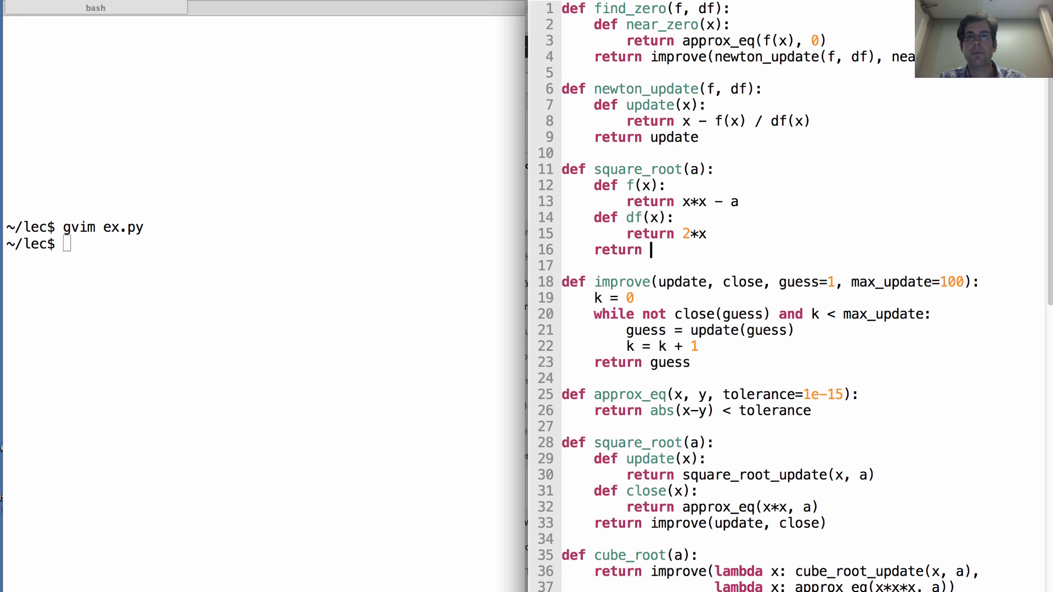
type("find_zer")
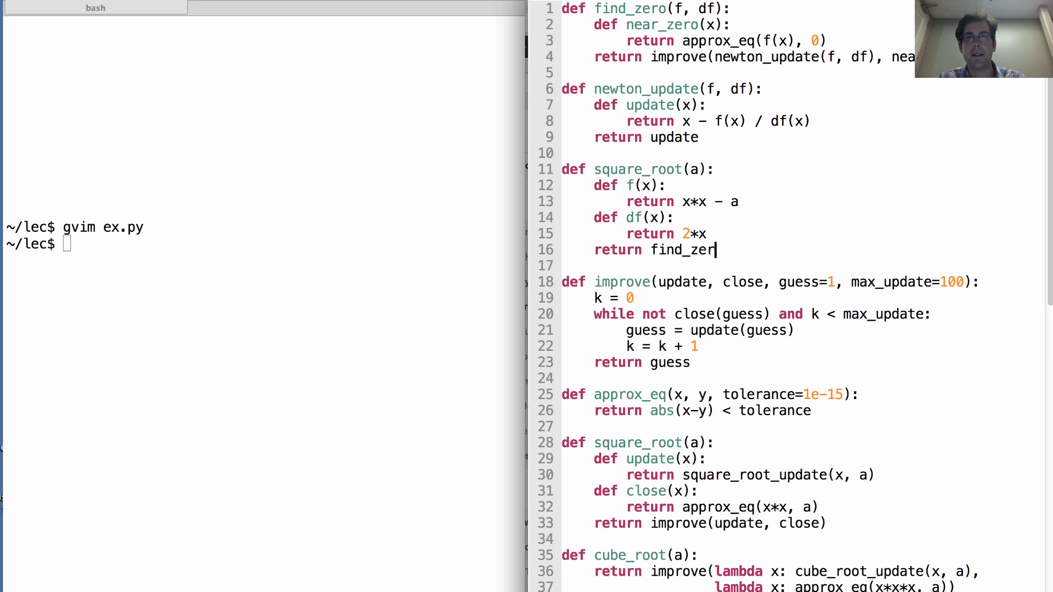
type("o(")
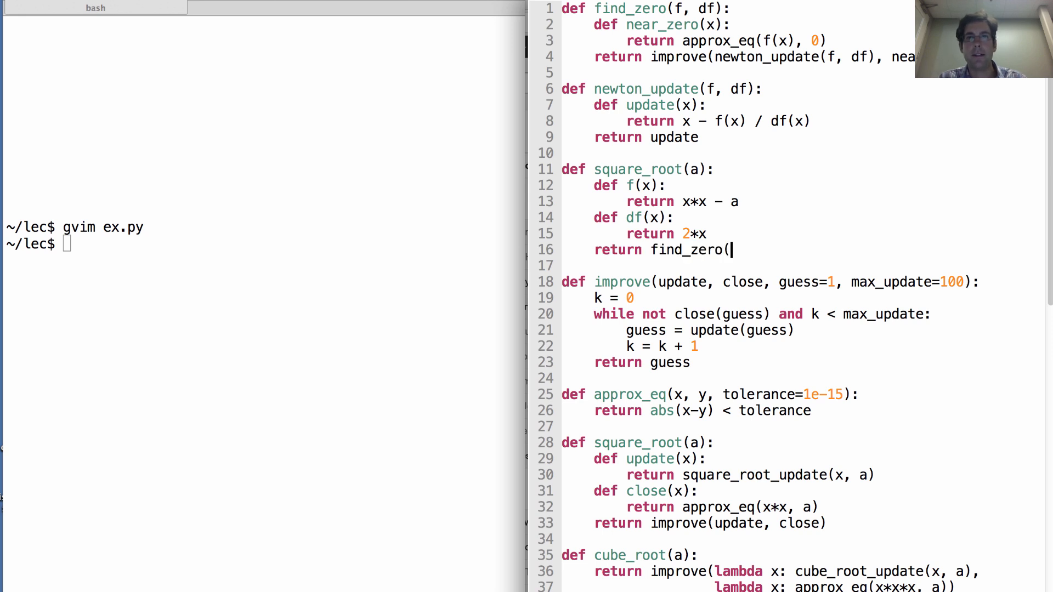
type("f, df)")
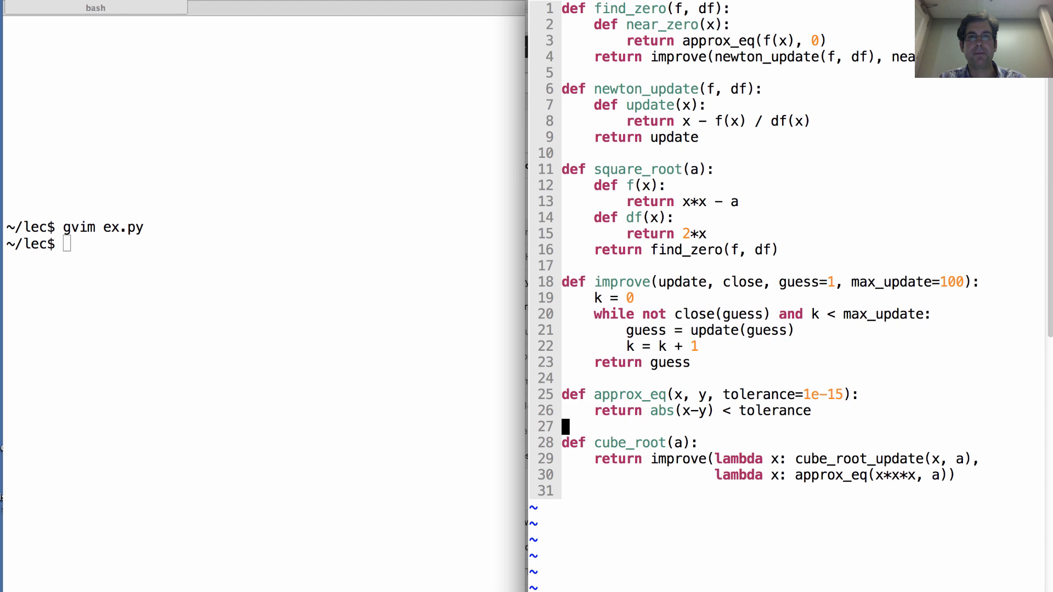
Run ex.py in Python: square_root of 4, 16, 2 gives 2.0, 4.0, 1.4142135623730951.
type("python3 -i ex.py")
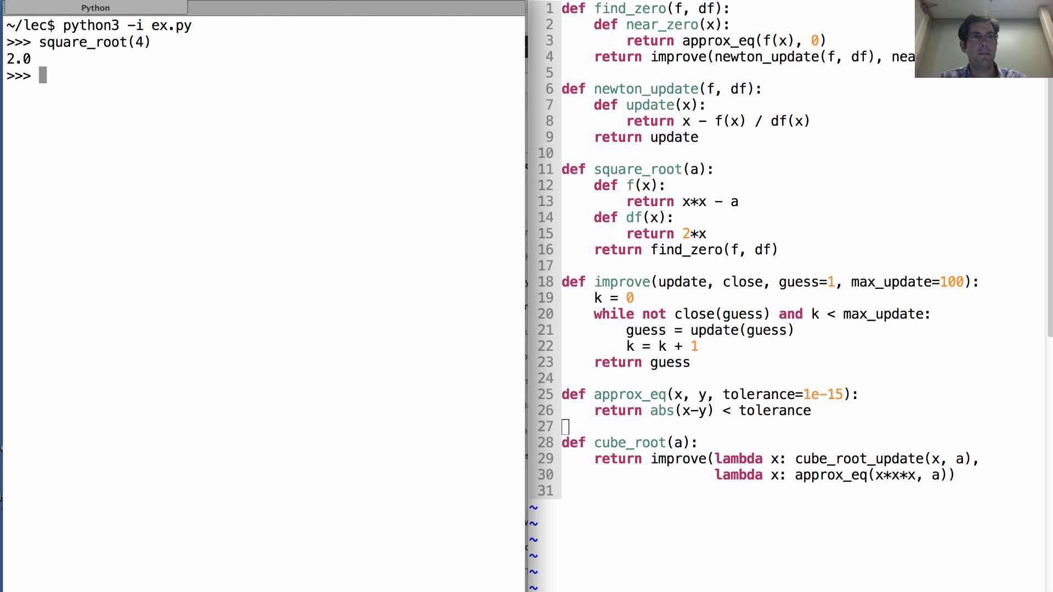
type("square_root(16)")
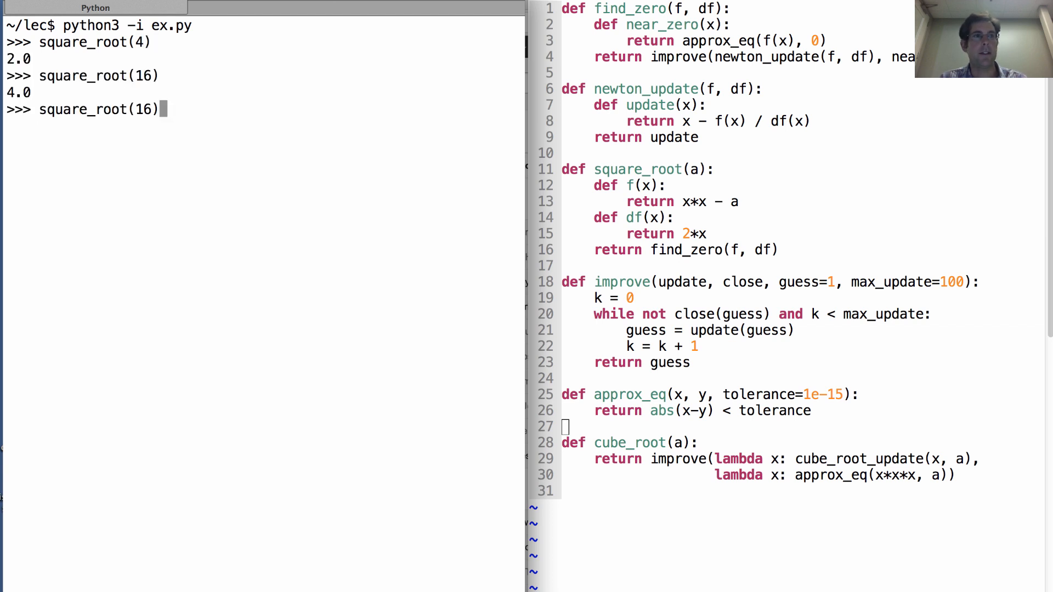
type("2")
key("Return")
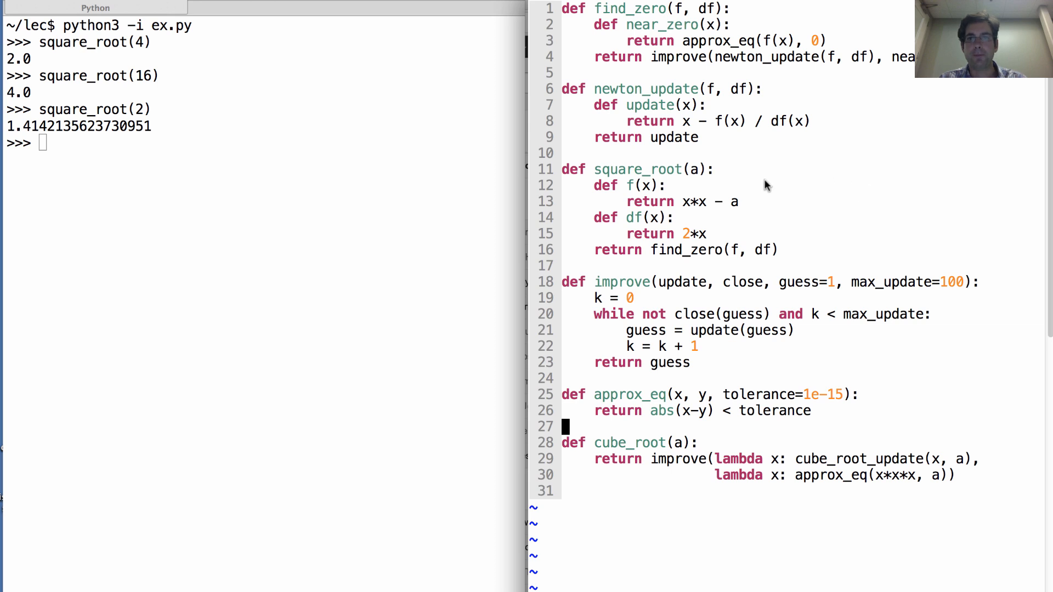
key("Return")
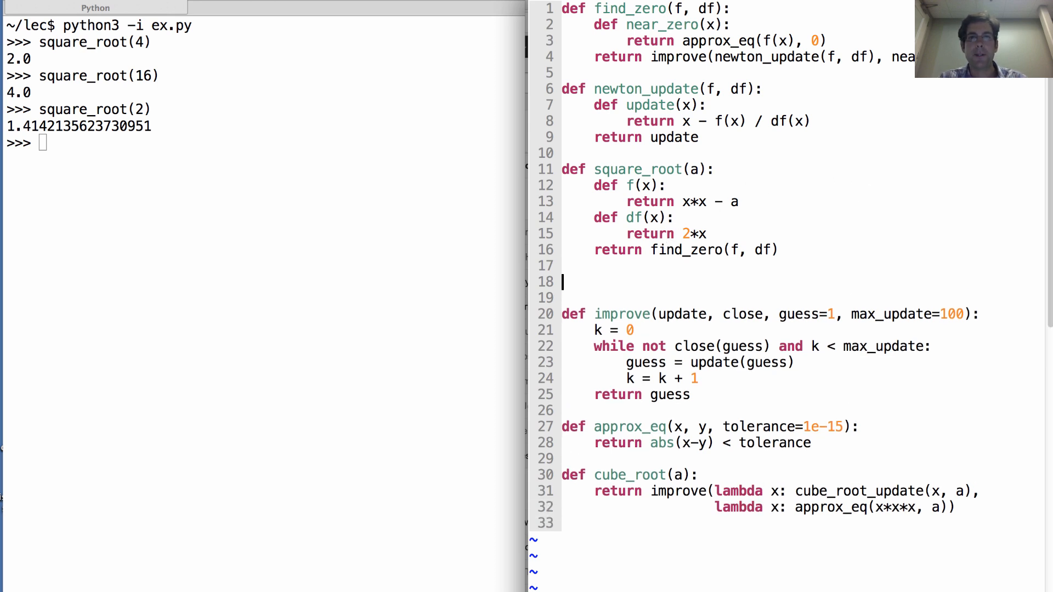
Write cube_root(a) returning find_zero(lambda x: x*x*x-a, lambda x: 3*x*x).
type("def cube_root")
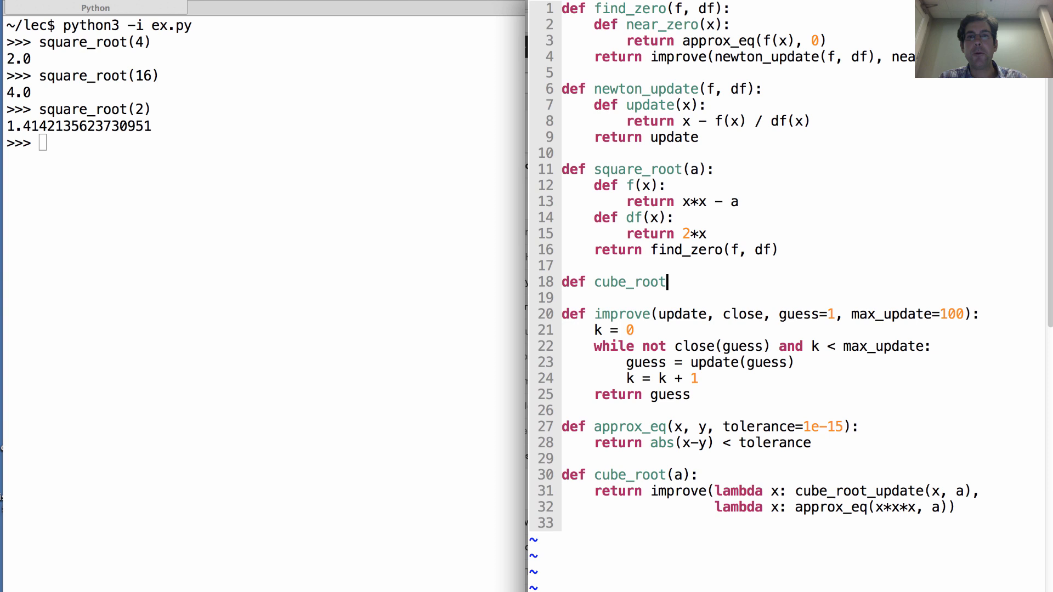
type("(a):")
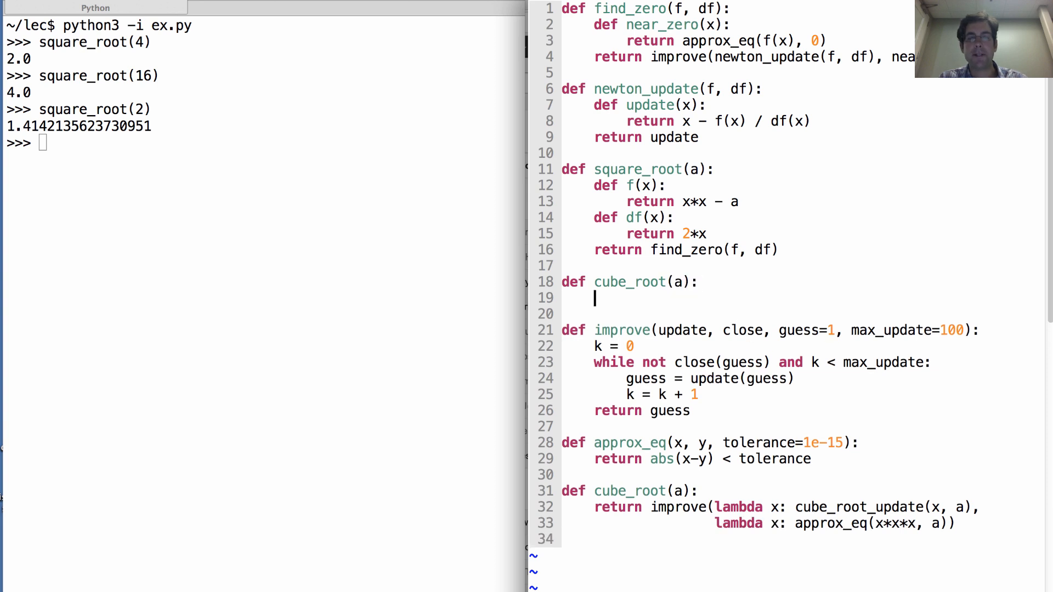
type("return")
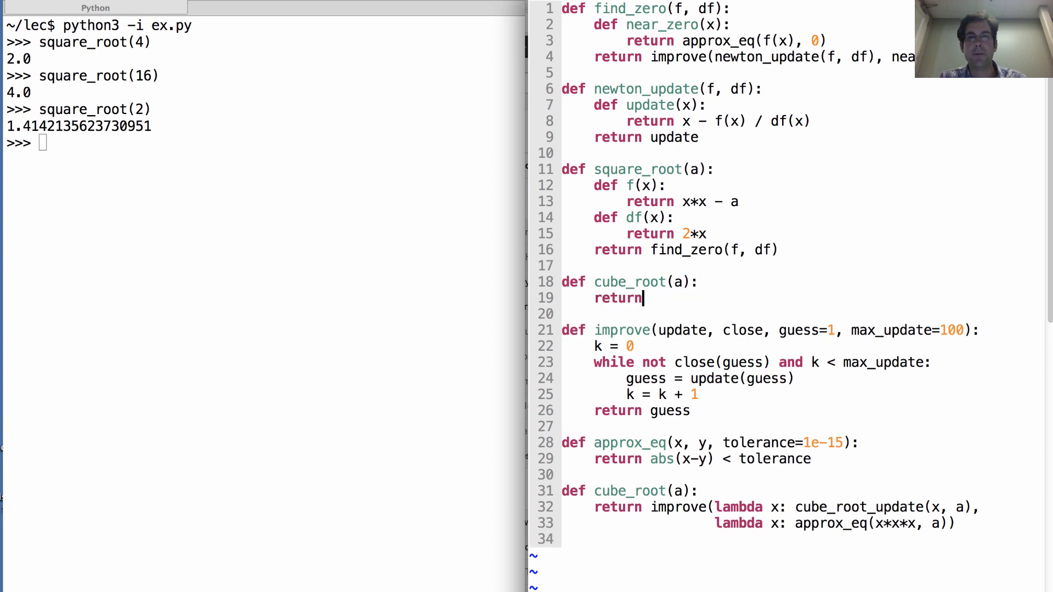
type("find_zero(l")
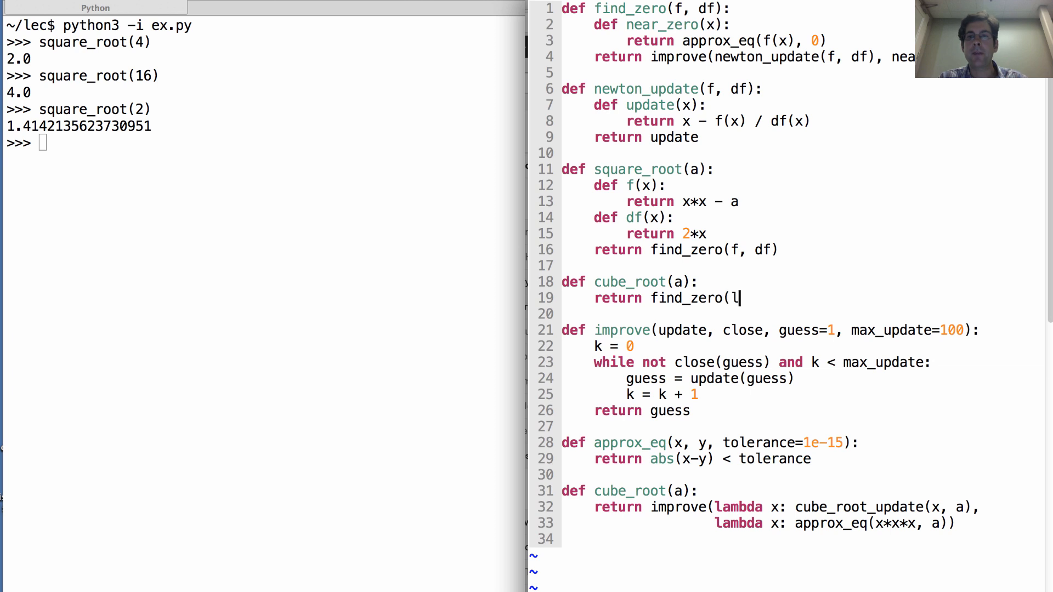
type("ambda x:")
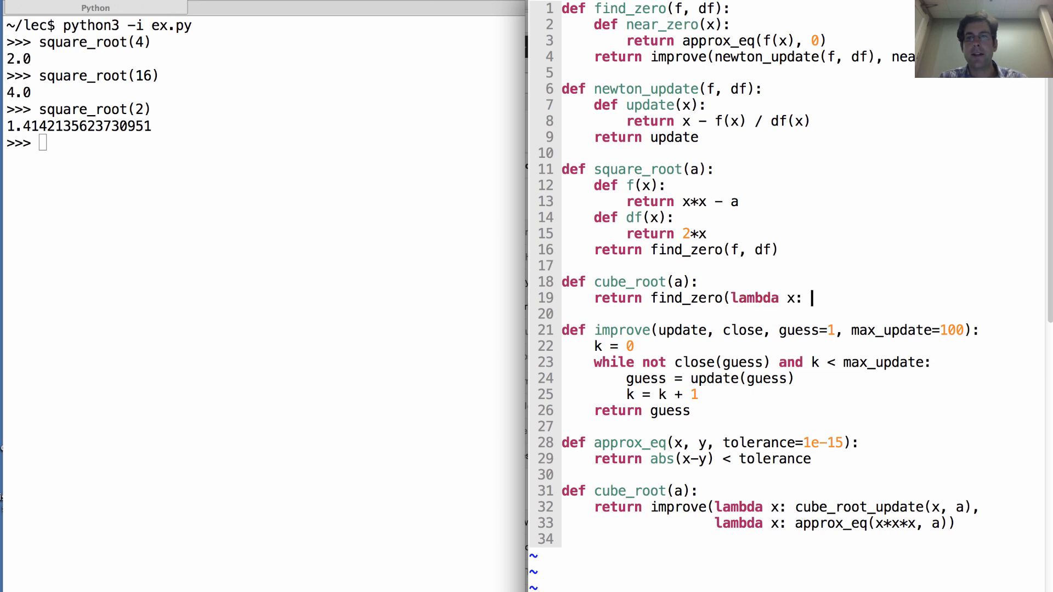
type("x*x*x-a,")
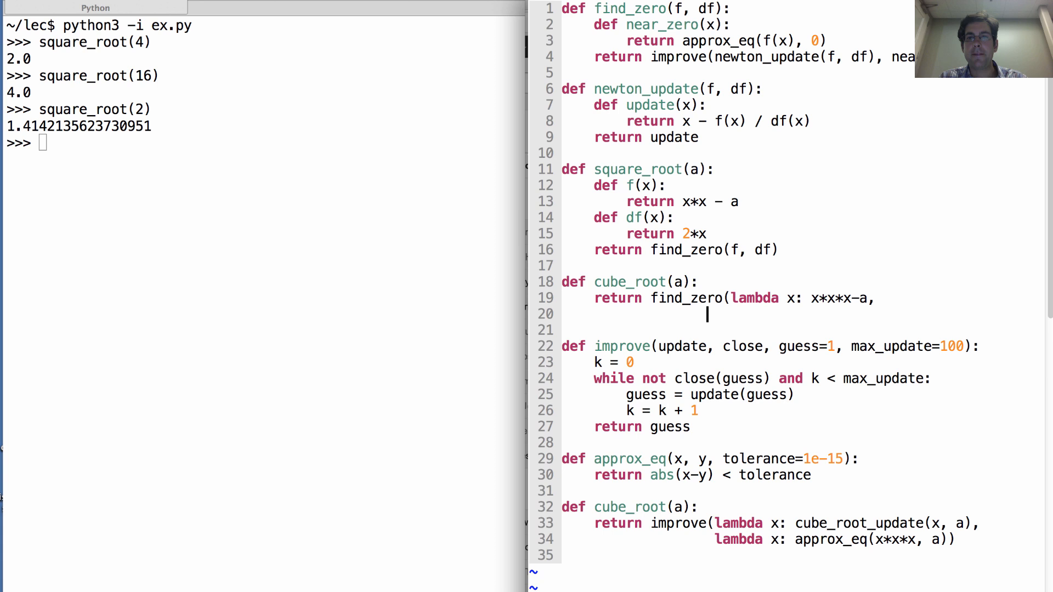
type("lambda")
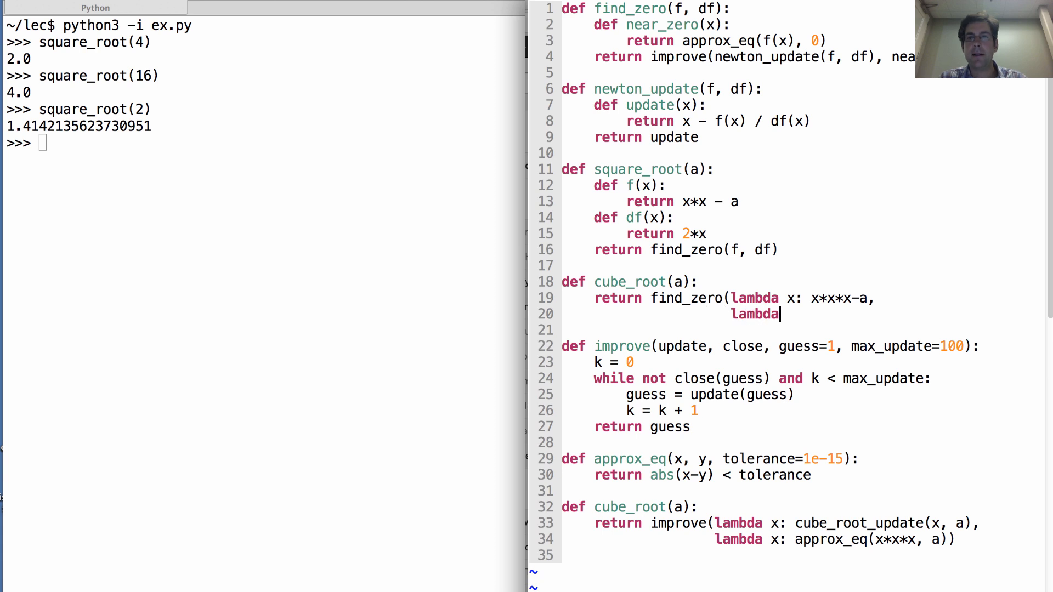
type("x:")
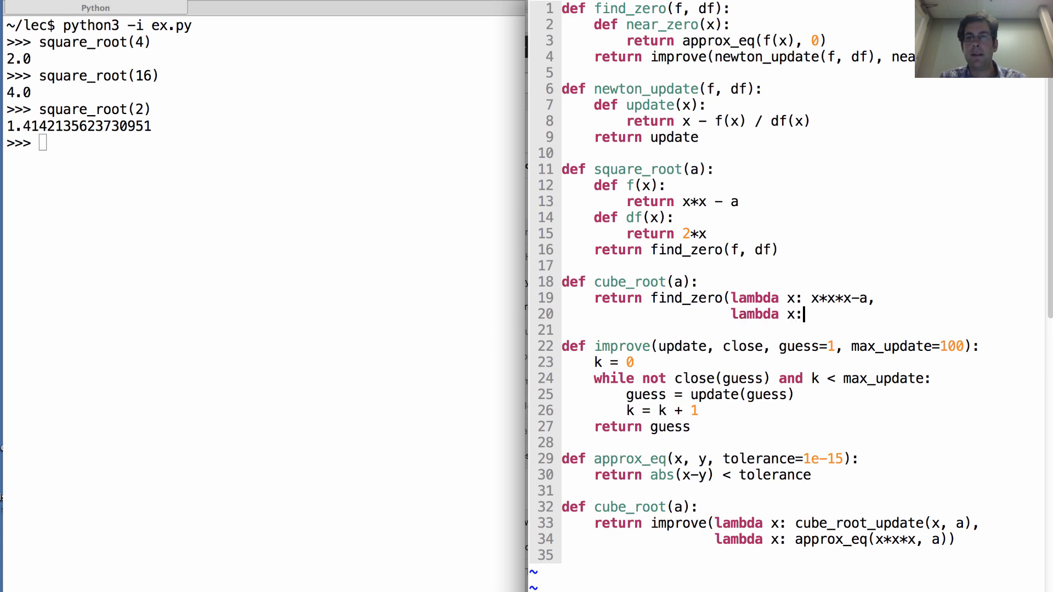
type("3*x*")
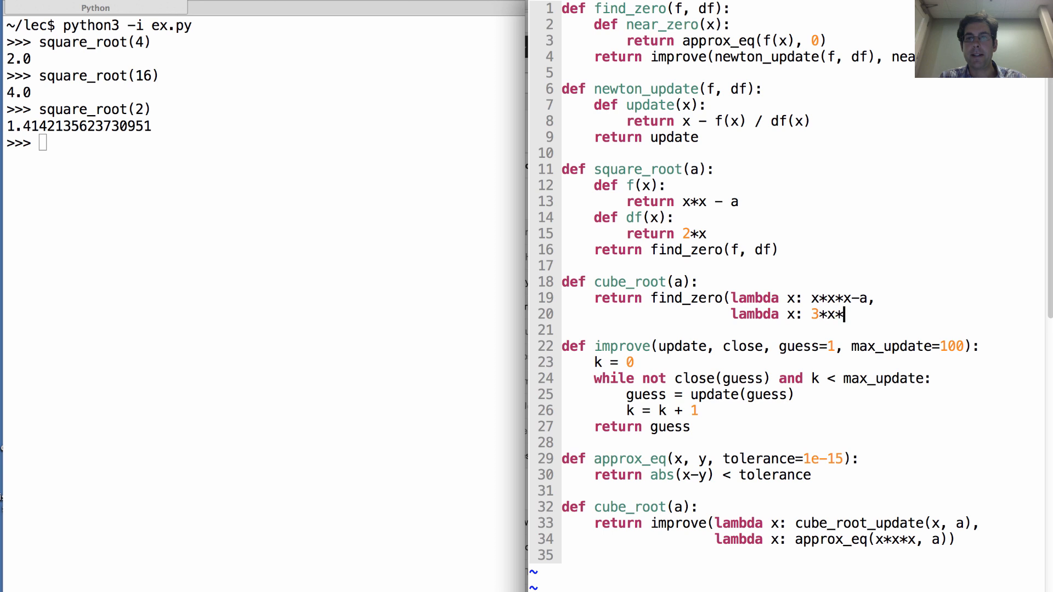
type(")")
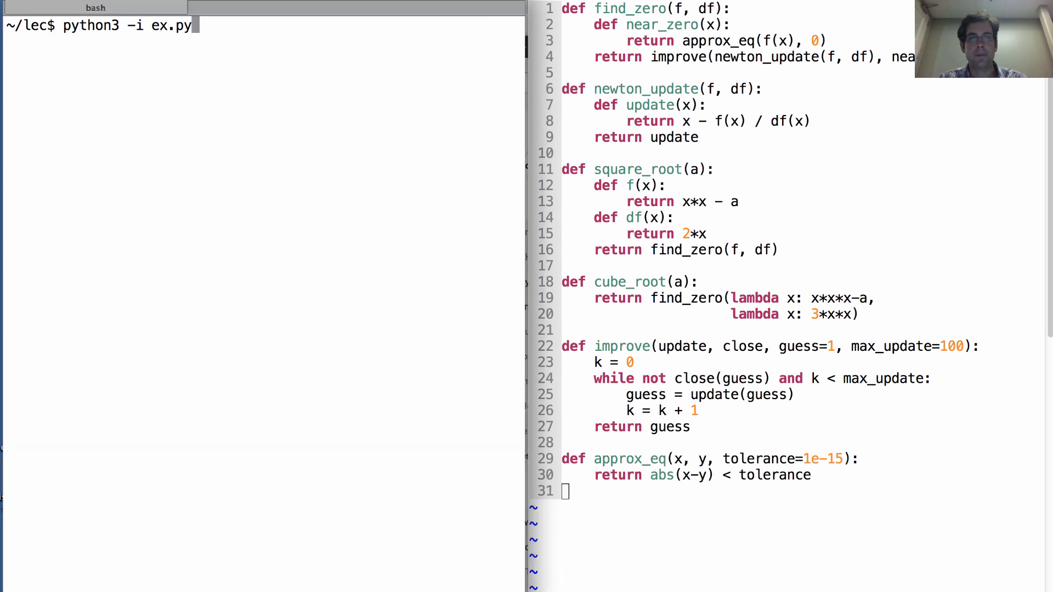
Evaluate cube_root(729) in the reloaded Python session, getting 9.0.
type("cube_ro")
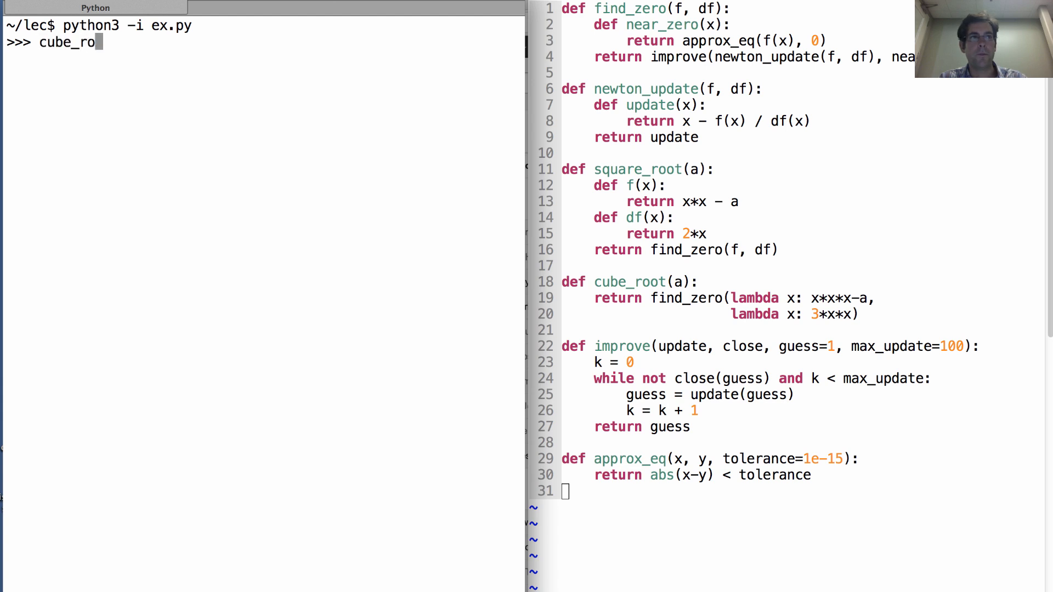
key("Return")
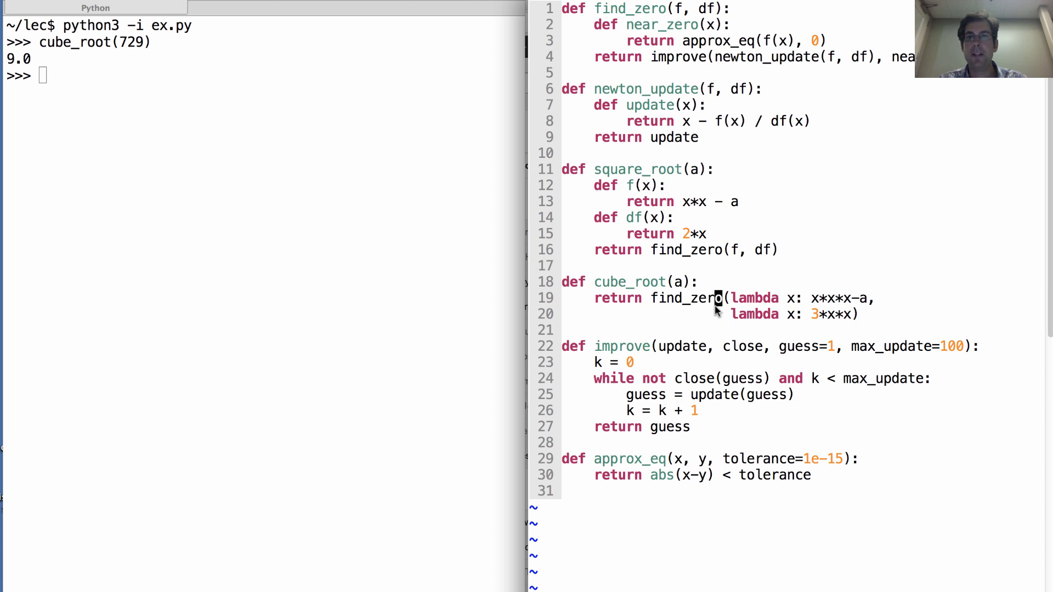
mouse_move(614, 292)
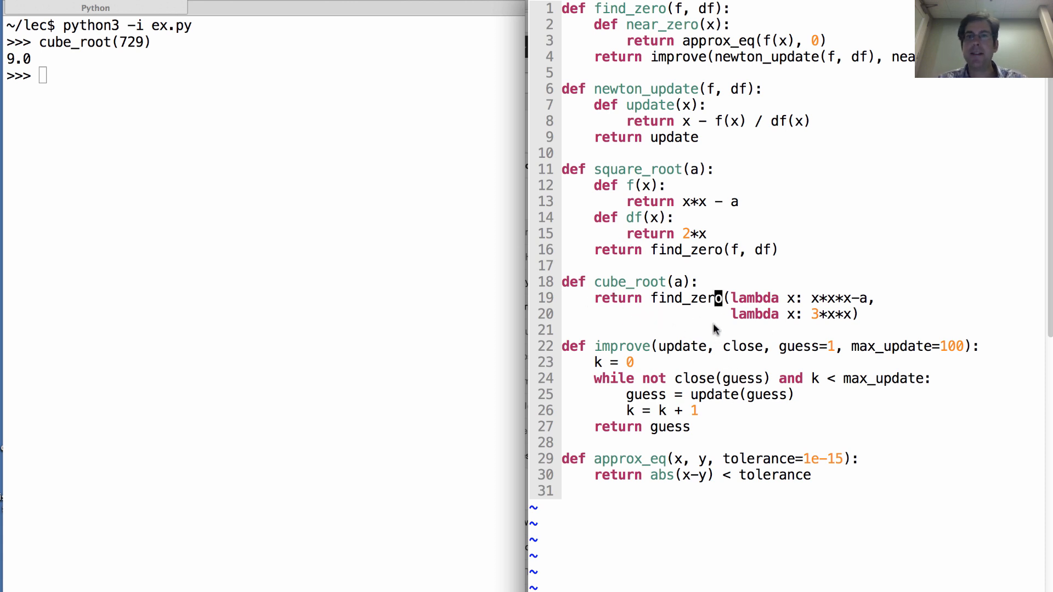
mouse_move(643, 329)
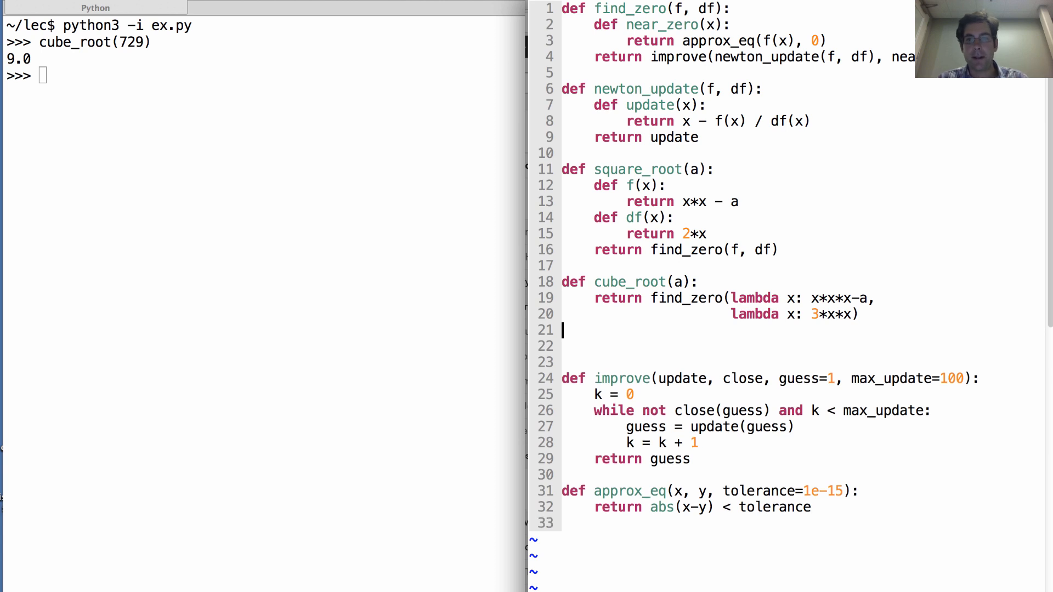
Start power(x, n), initializing product, k = 1, 0.
type("def")
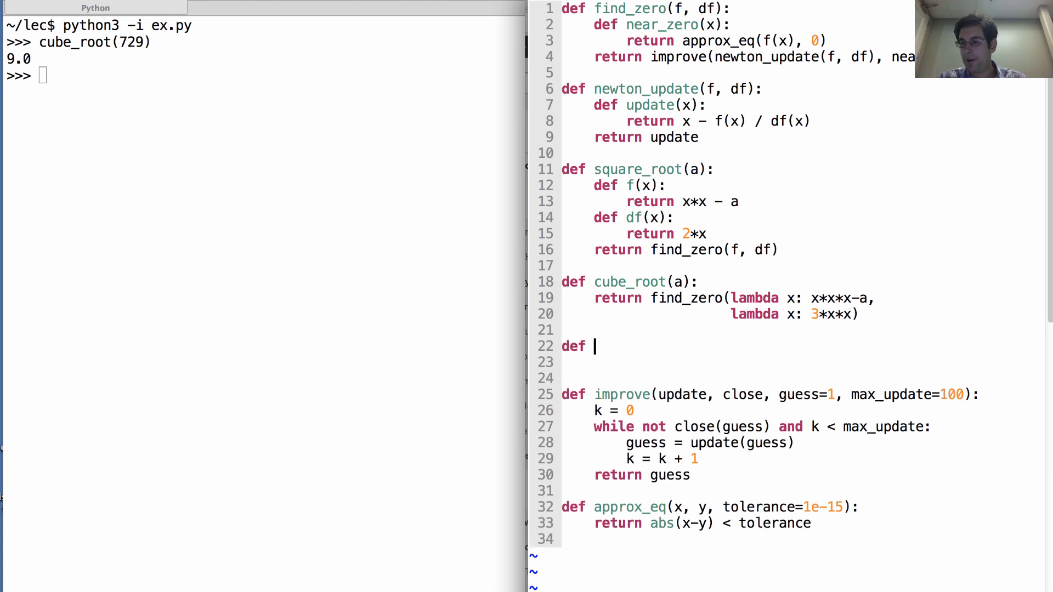
type("power")
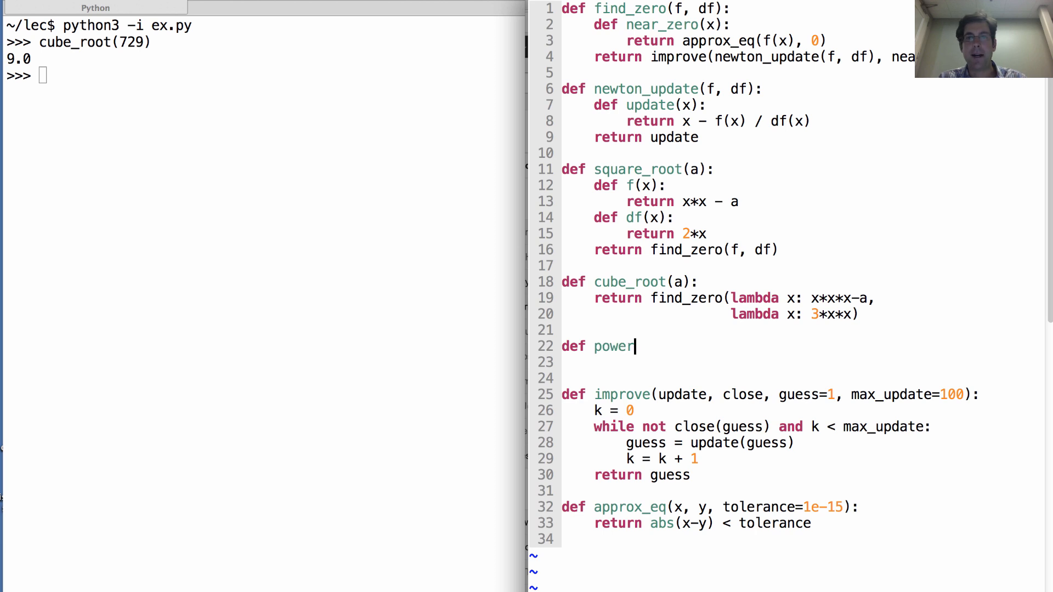
type("(x, n)")
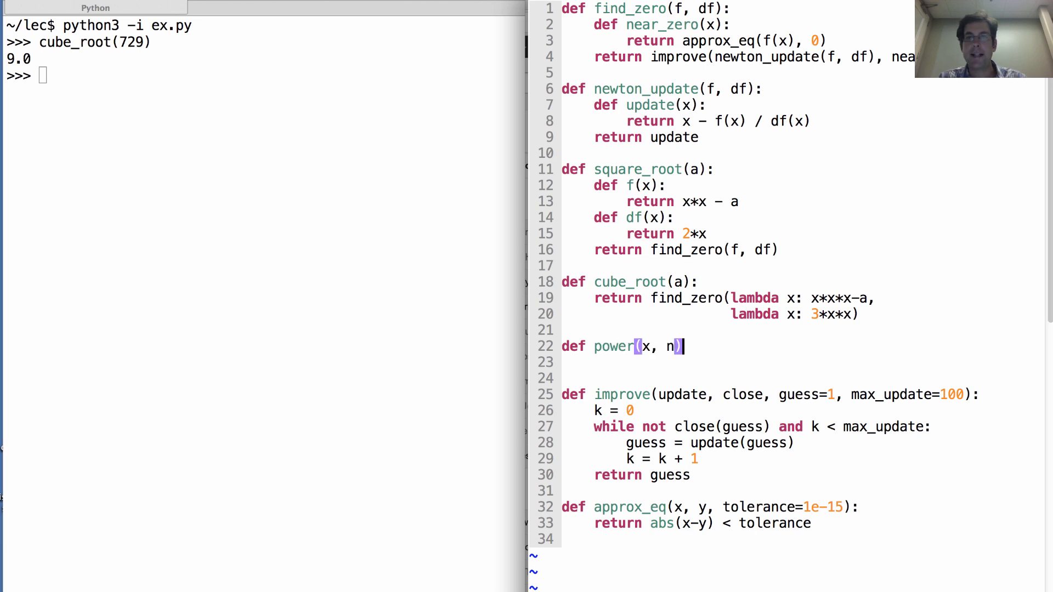
key("Return")
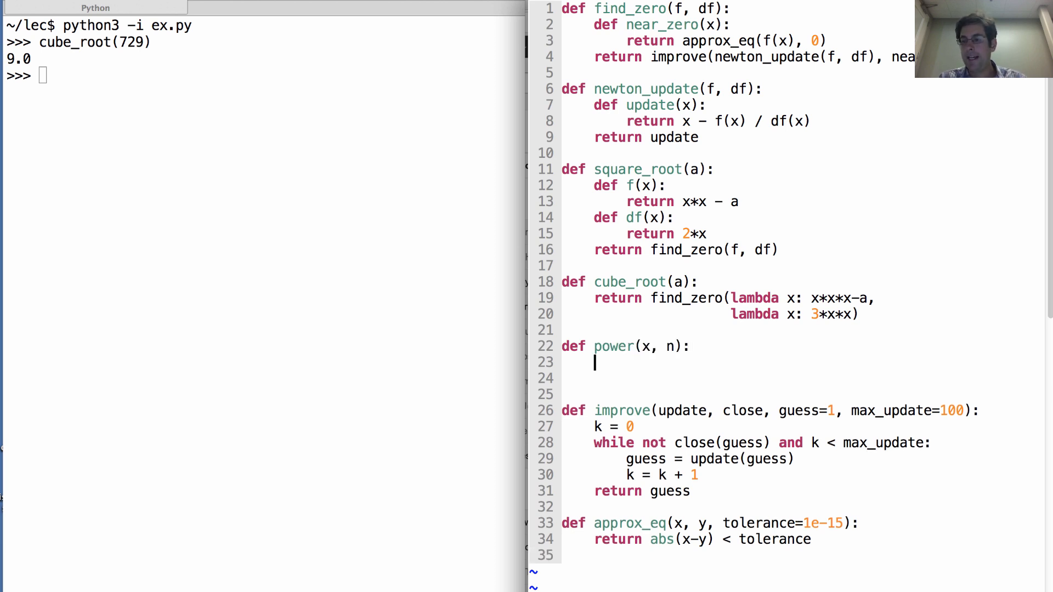
type("product")
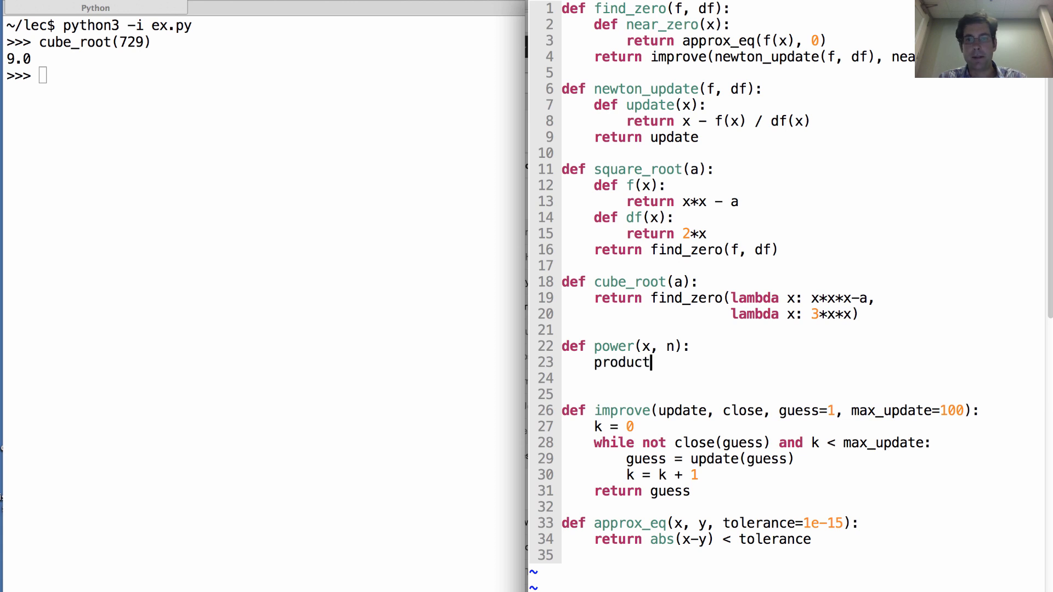
type(", k, 1")
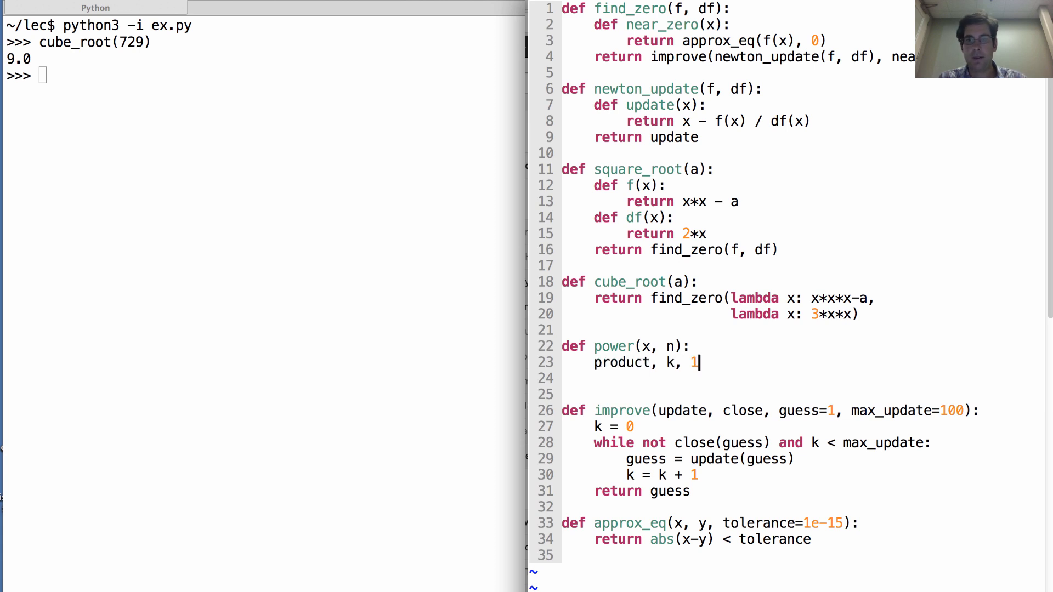
type("= 1,")
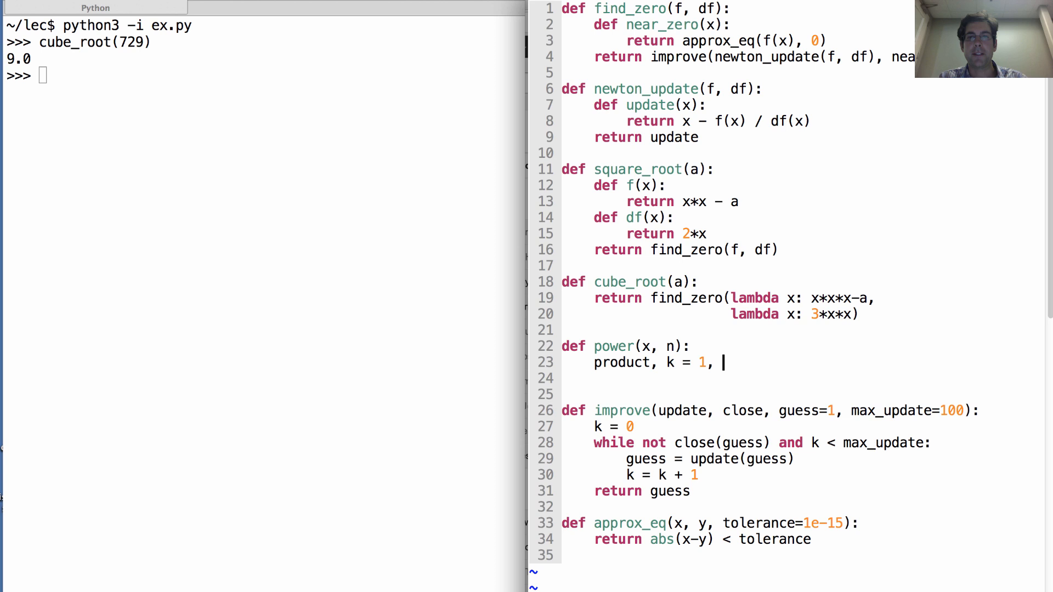
type("0")
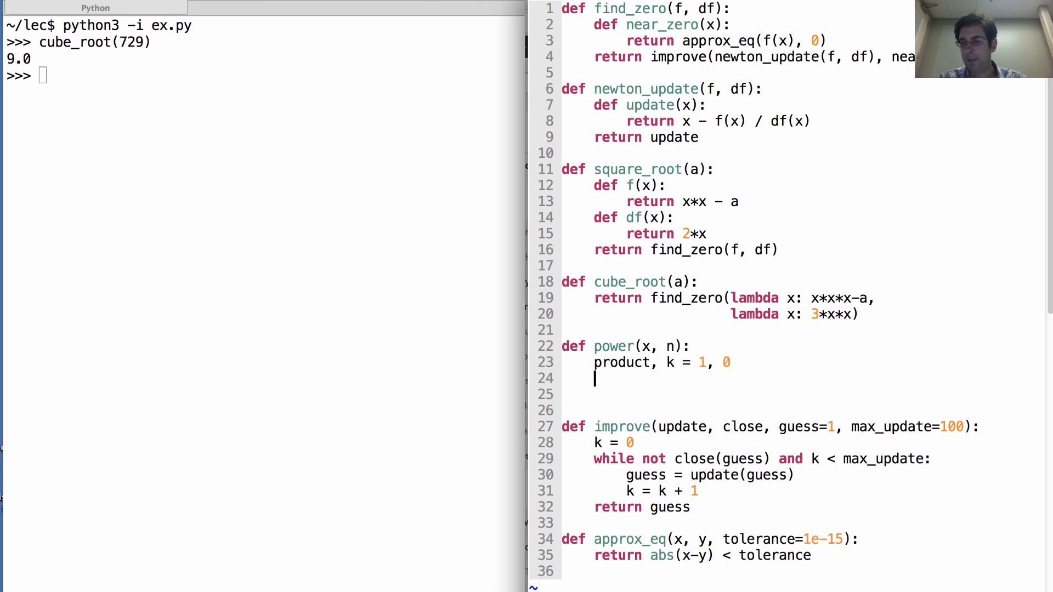
Add a while k < n loop setting product, k = product * x, k + 1, then return product.
type("while k < n:")
left_click(735, 394)
type("product")
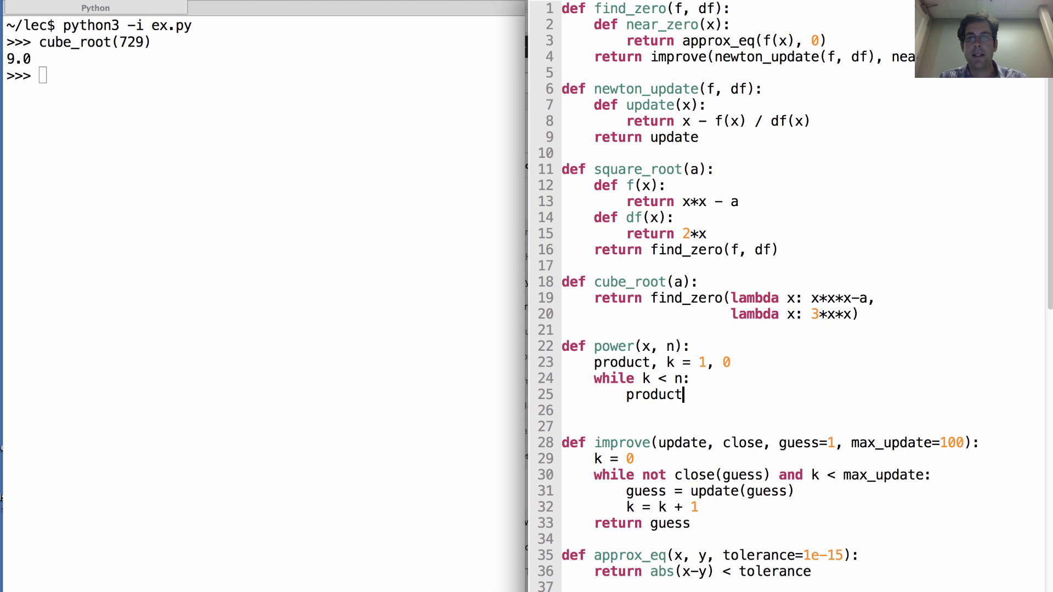
type(", k = prod")
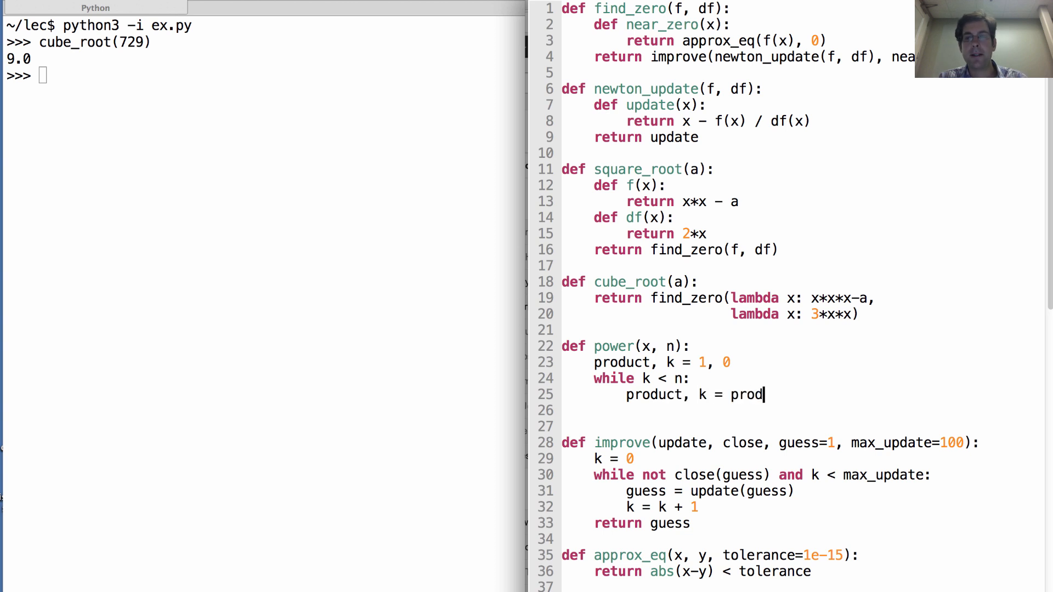
type("uct *")
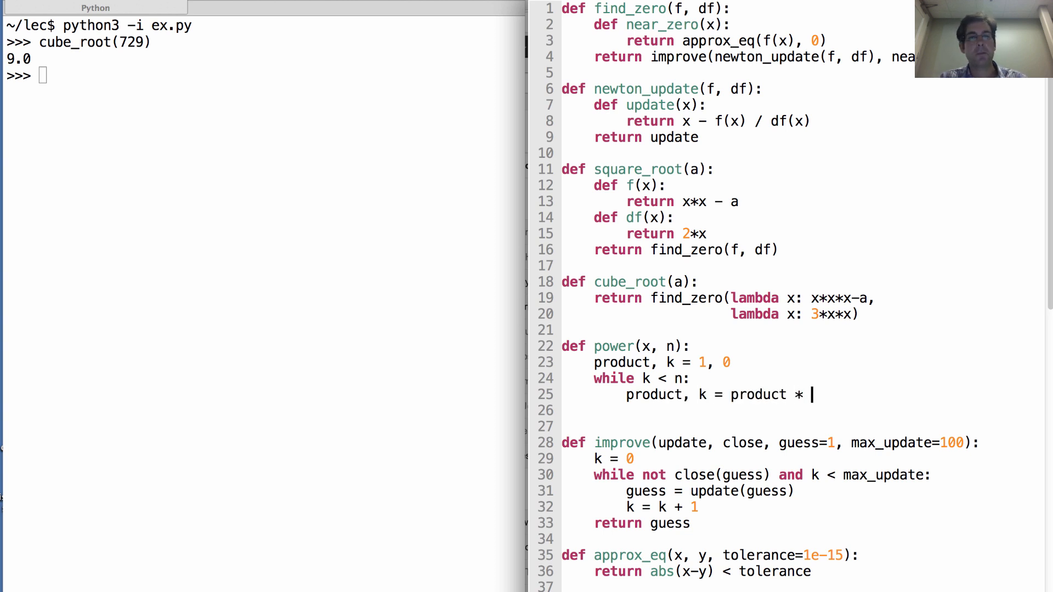
type("x,")
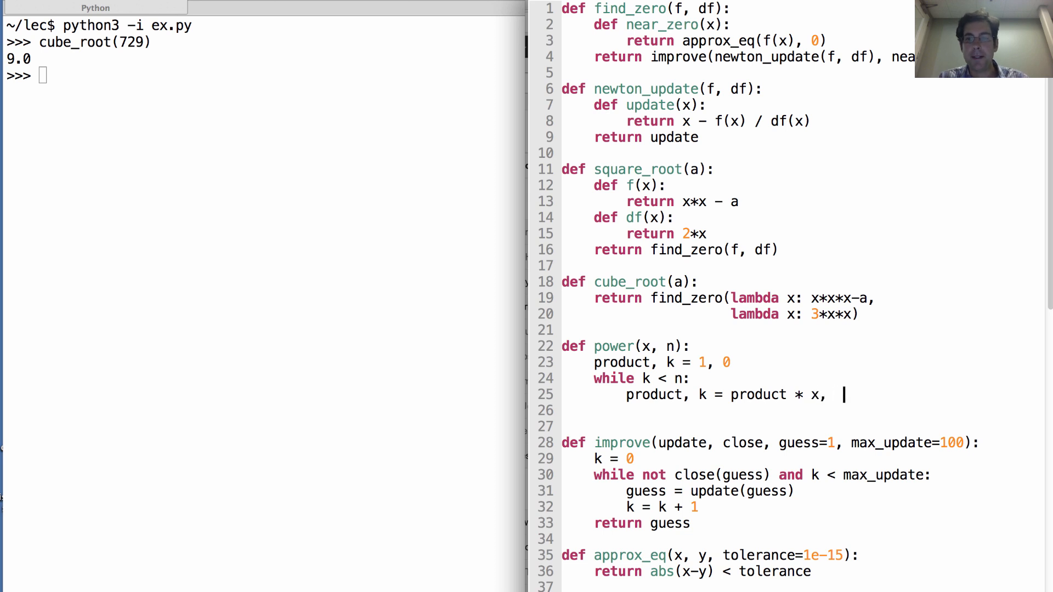
type("k + 1")
type("return")
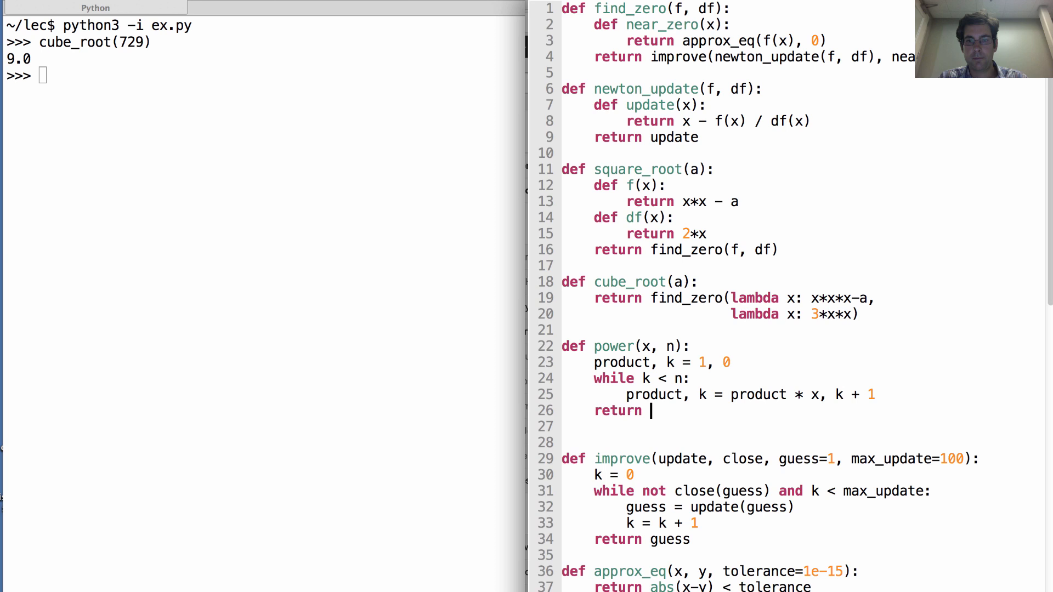
type("product")
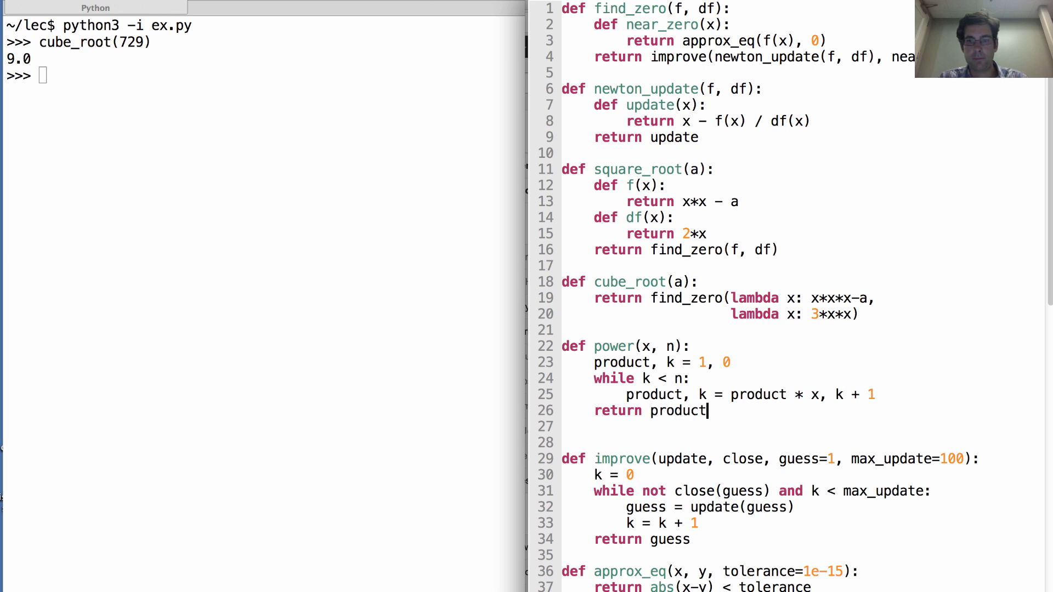
key("Return")
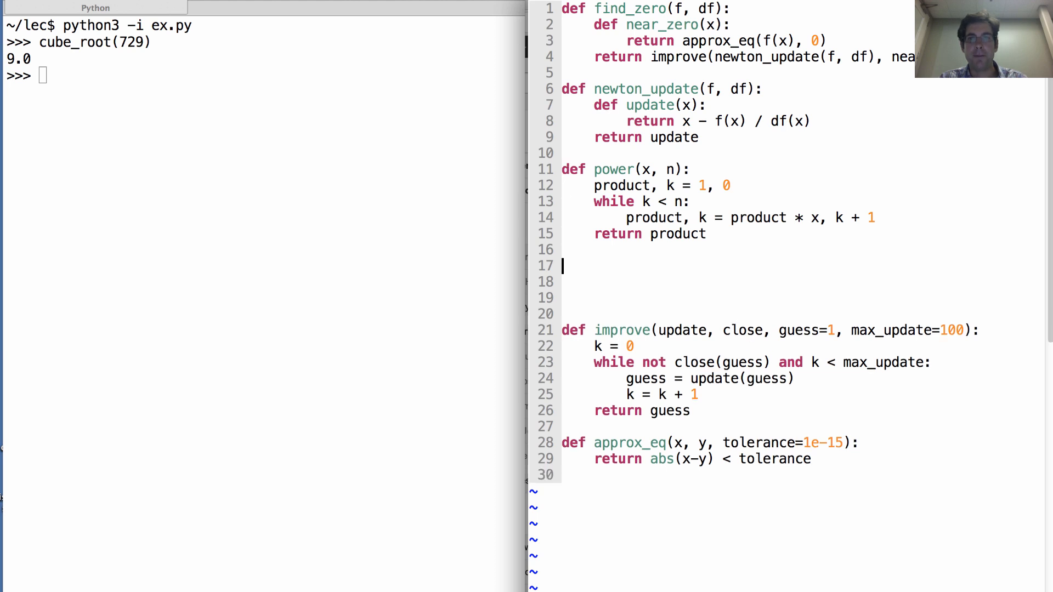
Write def root(n, a) with a nested f(x) returning power(x, n) - a.
type("def r")
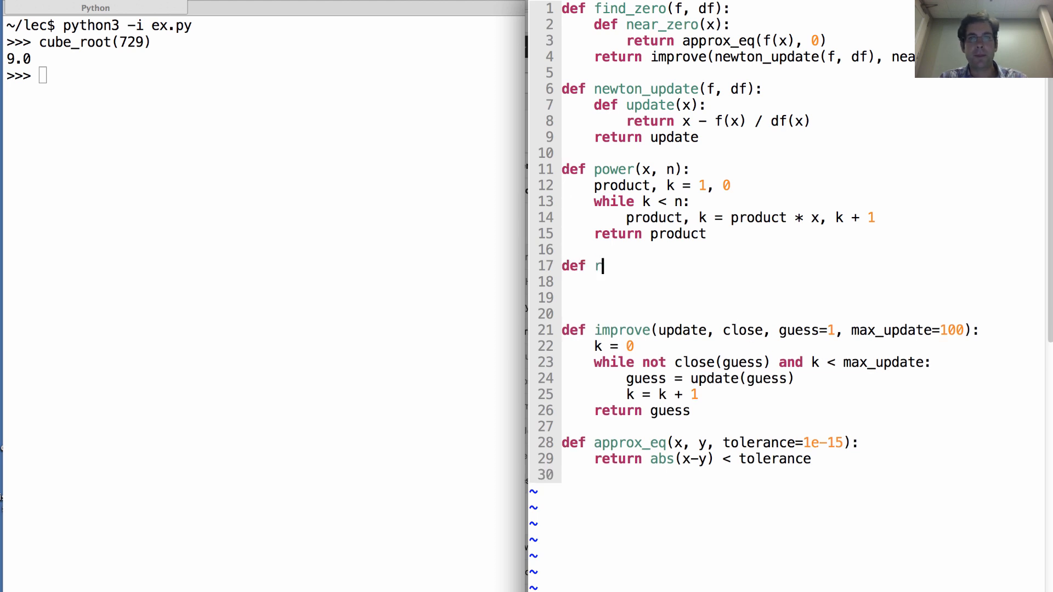
type("oot(n")
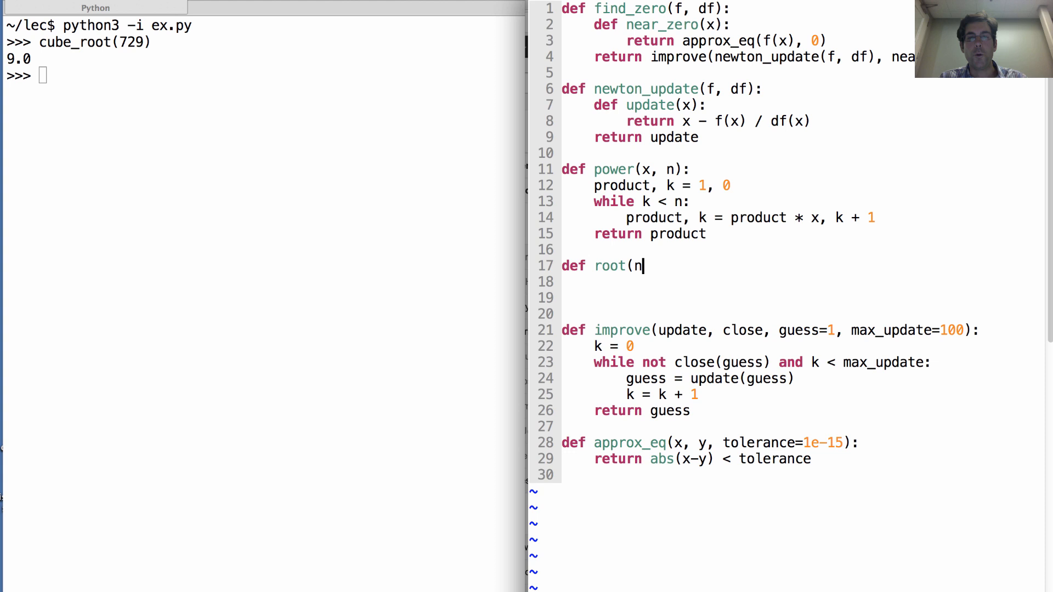
type(", a):")
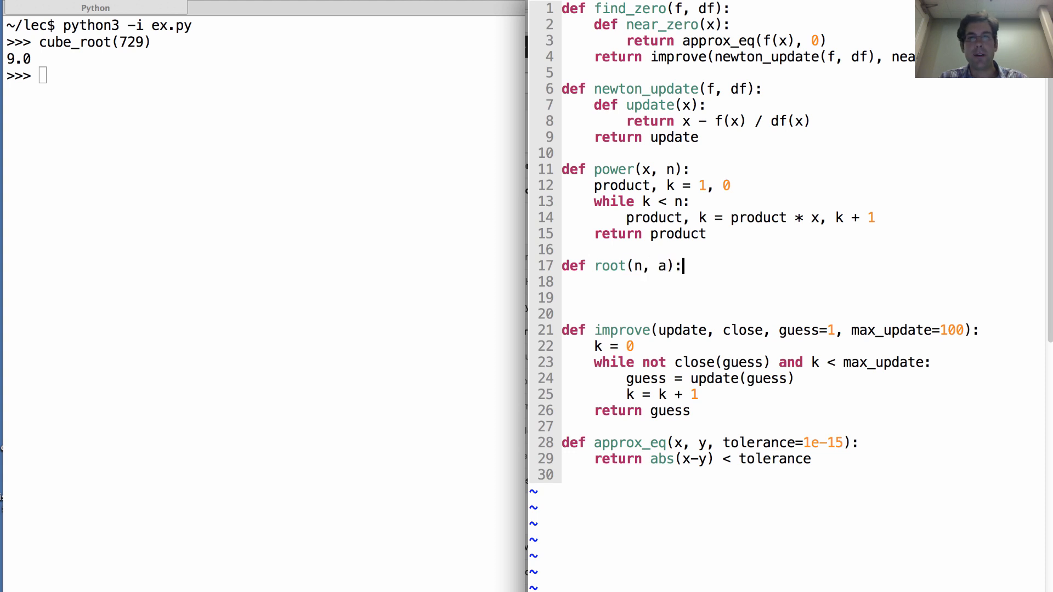
type("de")
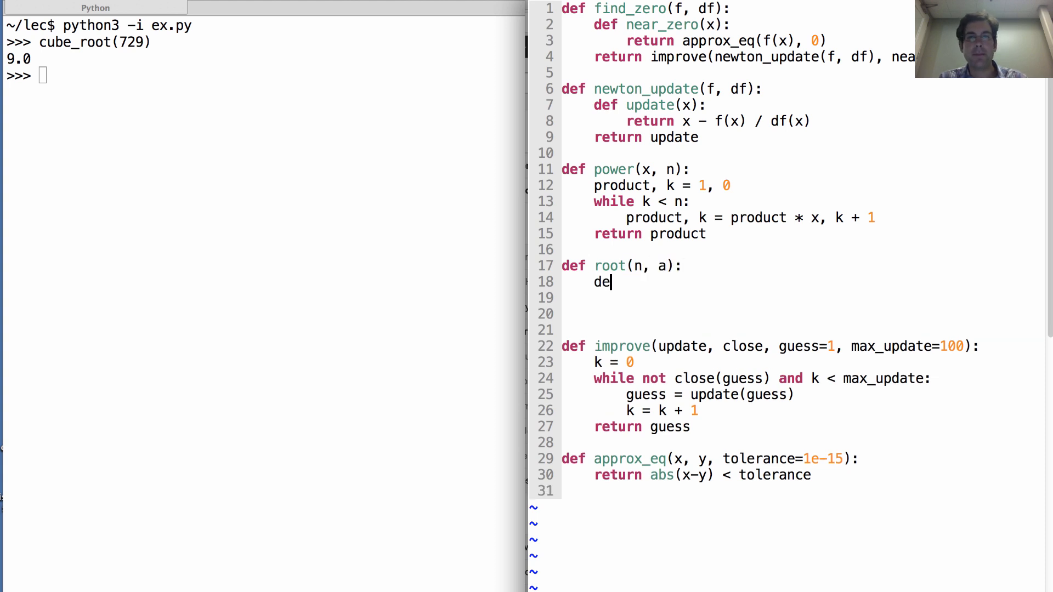
type("f f(x):")
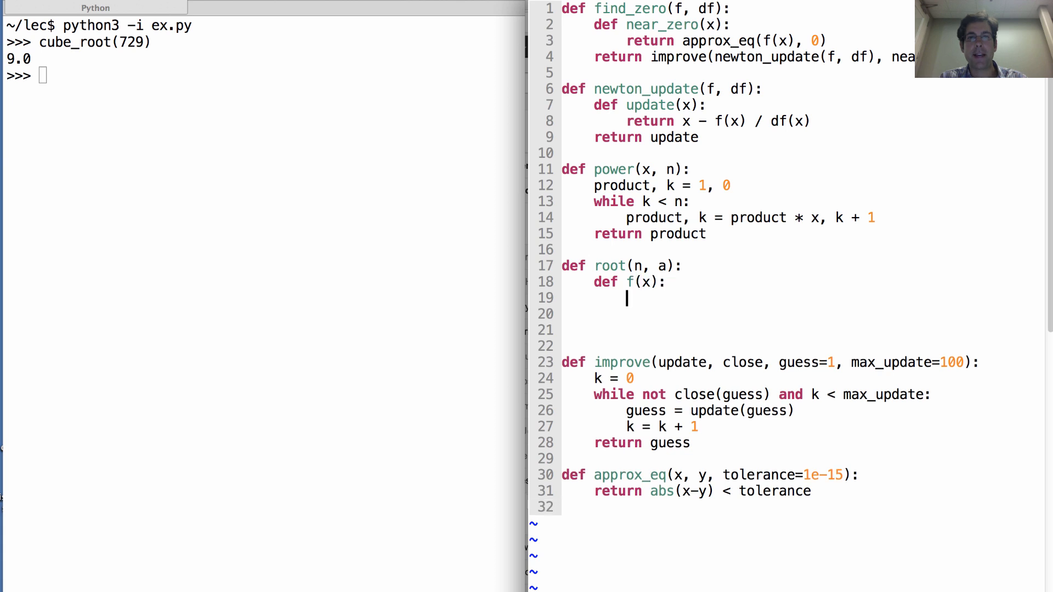
type("return power(")
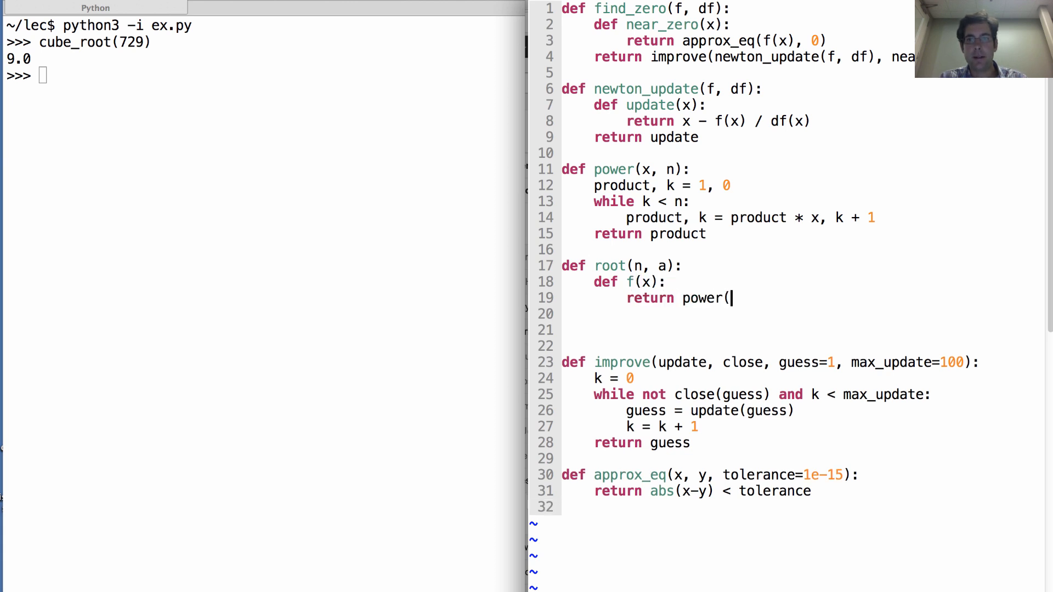
type("x, n)")
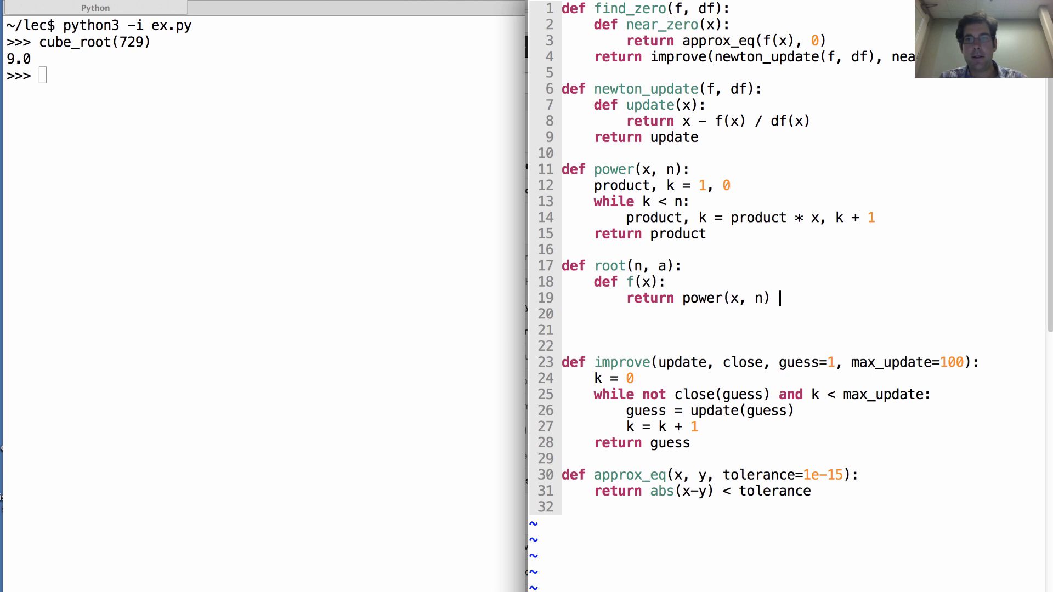
type("- a")
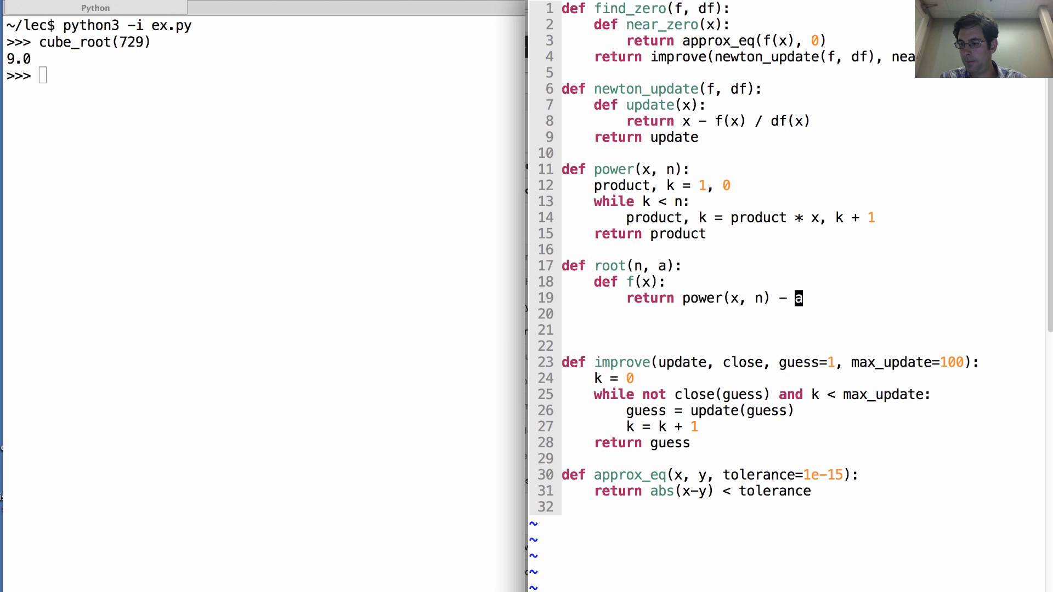
key("Return")
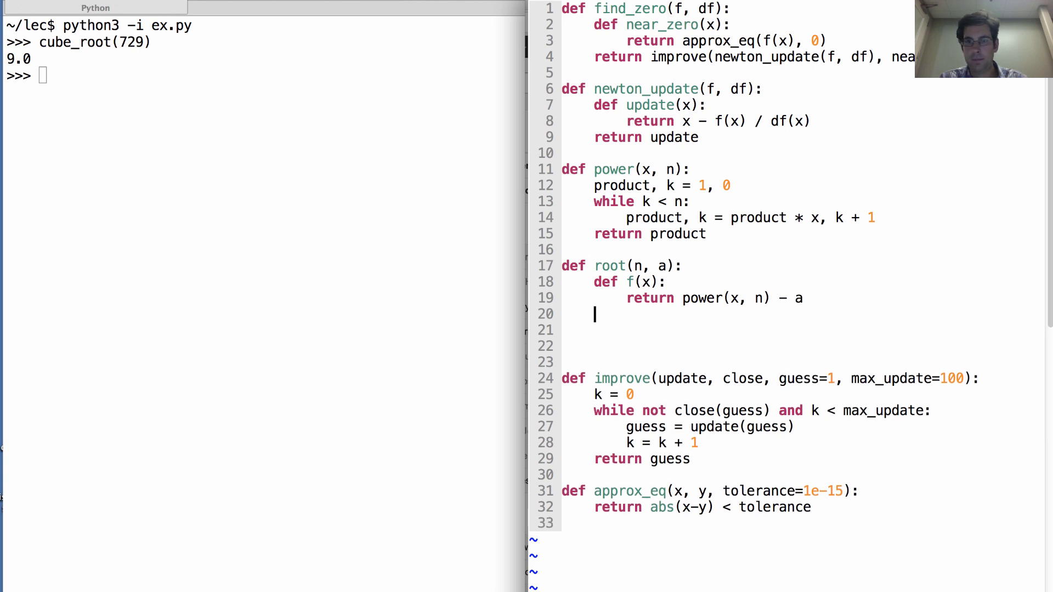
Add df(x) returning n * power(x, n-1) inside root and return find_zero(f, df).
type("def df(x):")
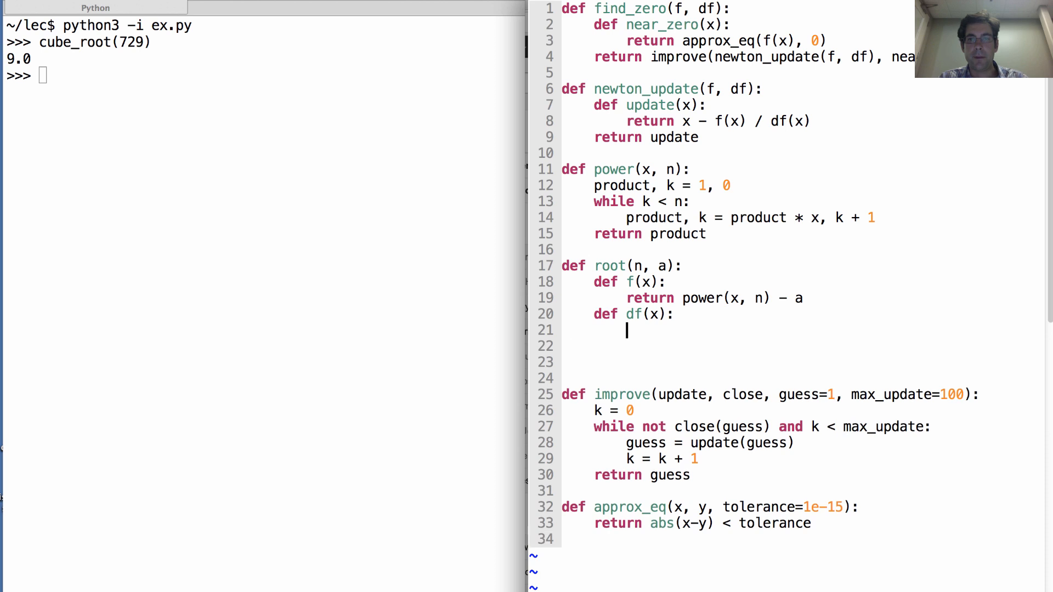
type("return n * p")
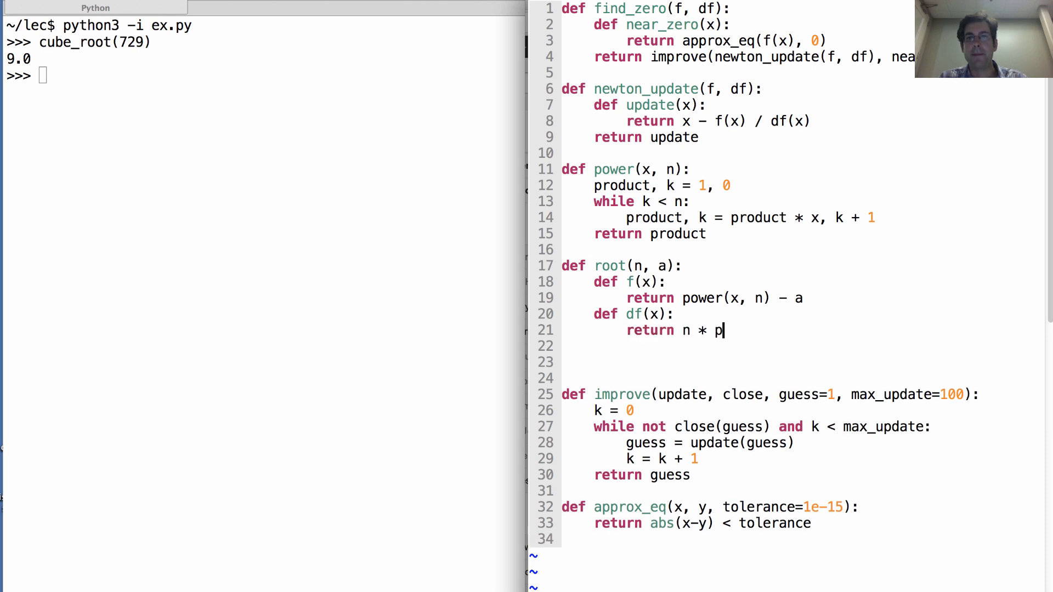
type("ower(x, n")
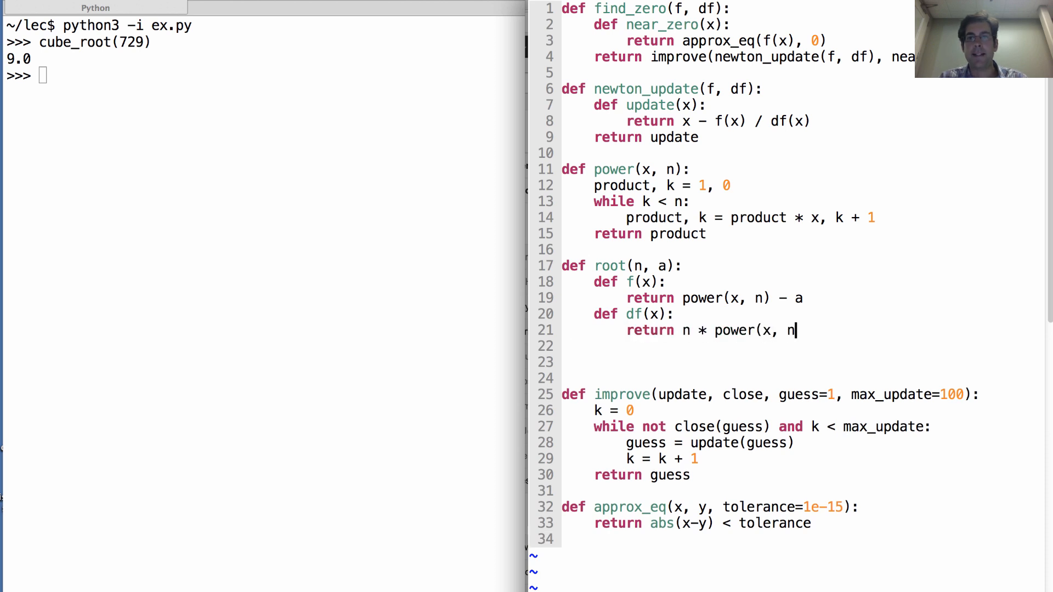
type("-1)")
left_click(802, 346)
type("return")
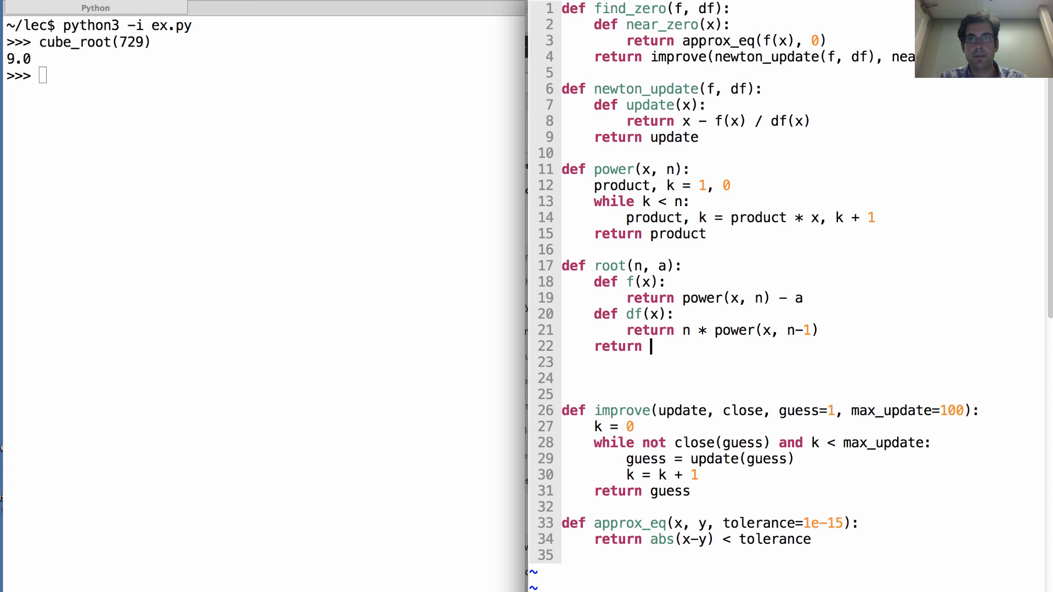
type("find(")
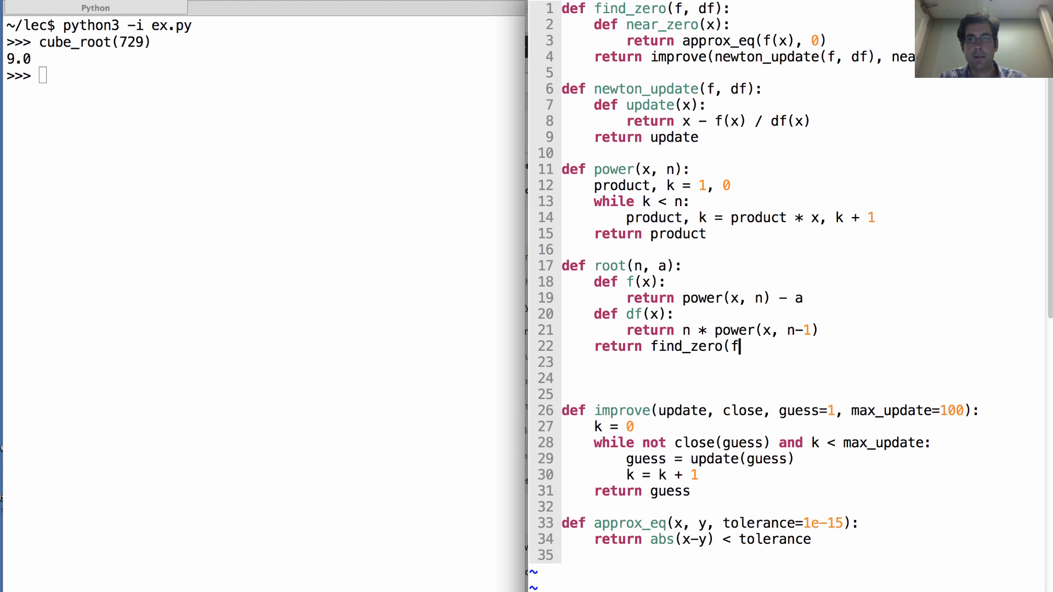
type(", df)")
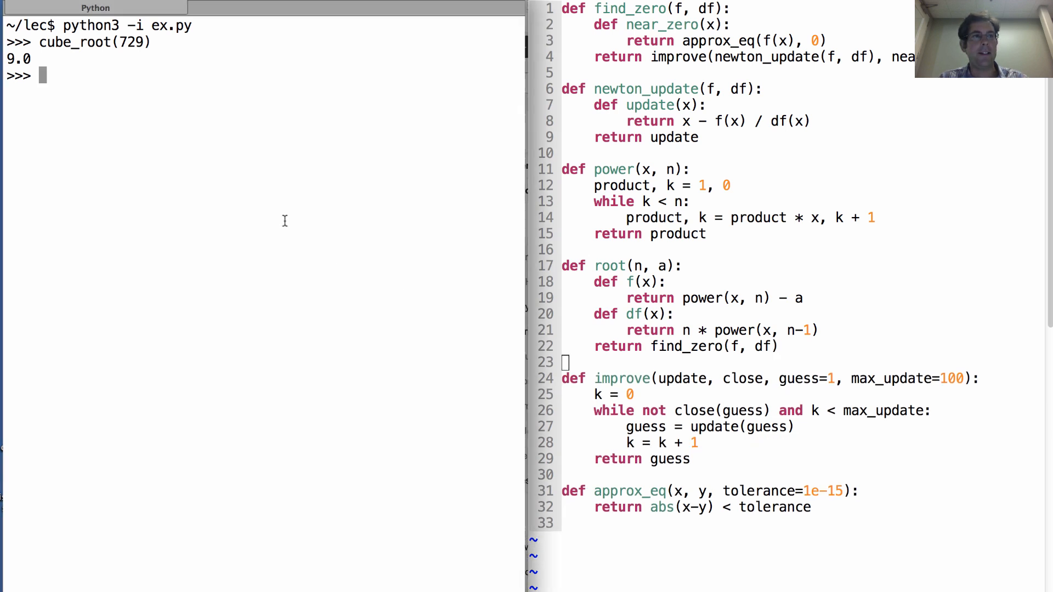
Reload ex.py in Python and evaluate root(2, 4) and root(2, 16), giving 2.0 and 4.0.
key("ctrl+d")
type("python3 -i ex.py")
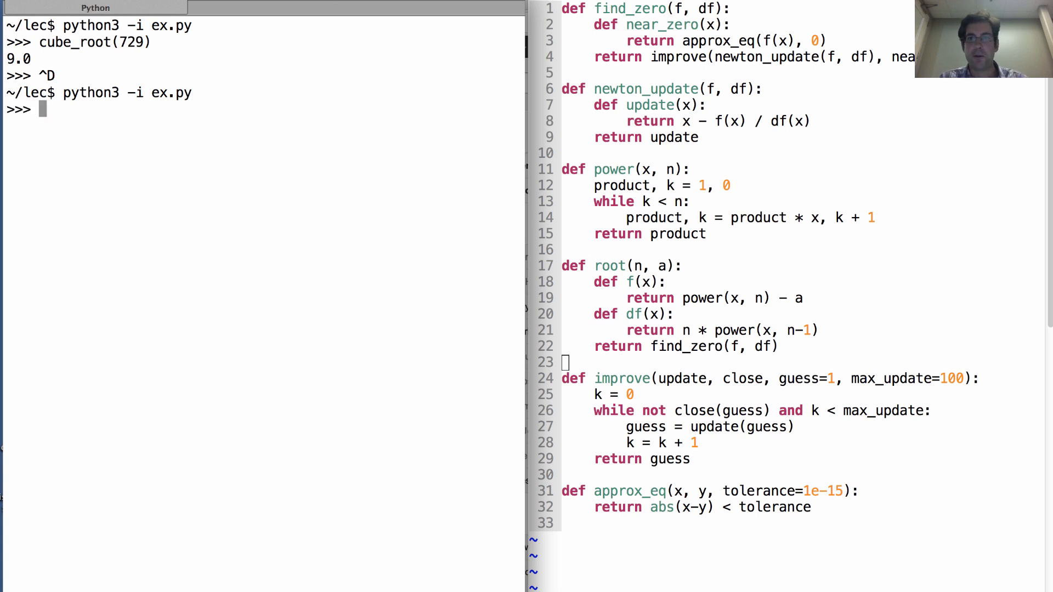
type("root(2,")
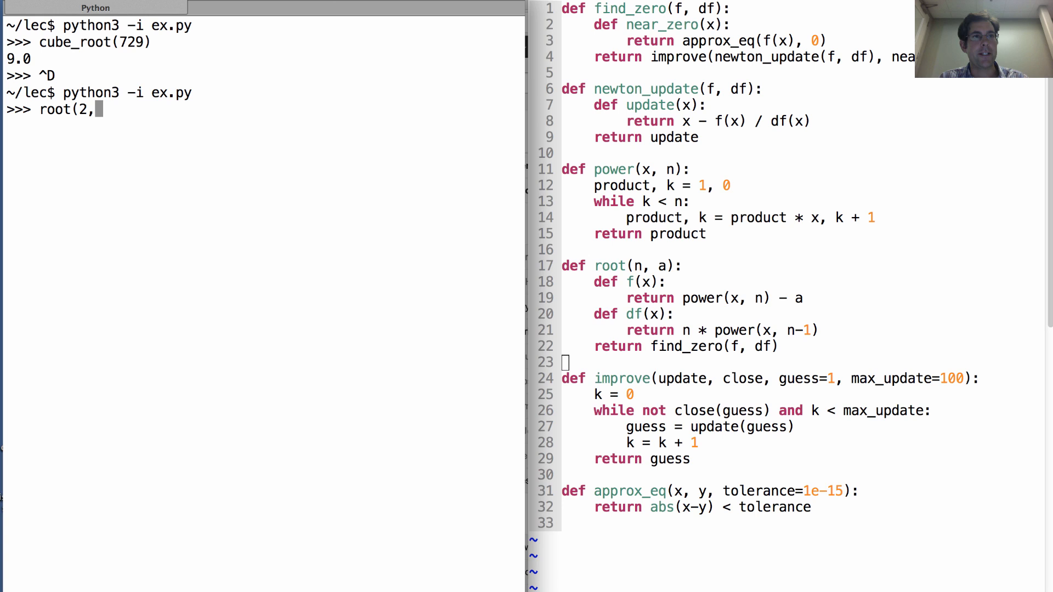
key("Return")
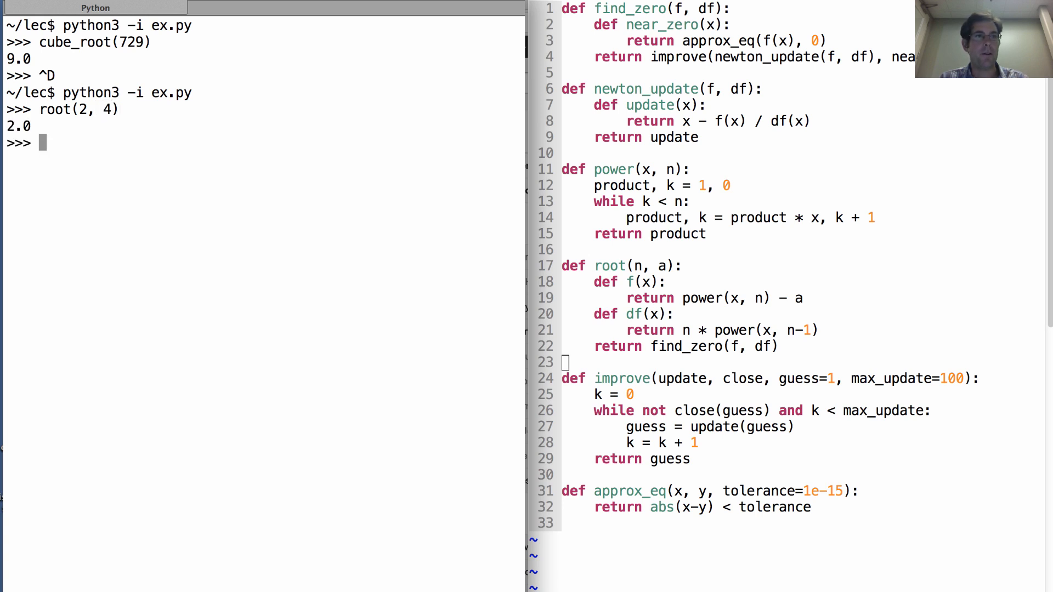
type("root(2, 16)")
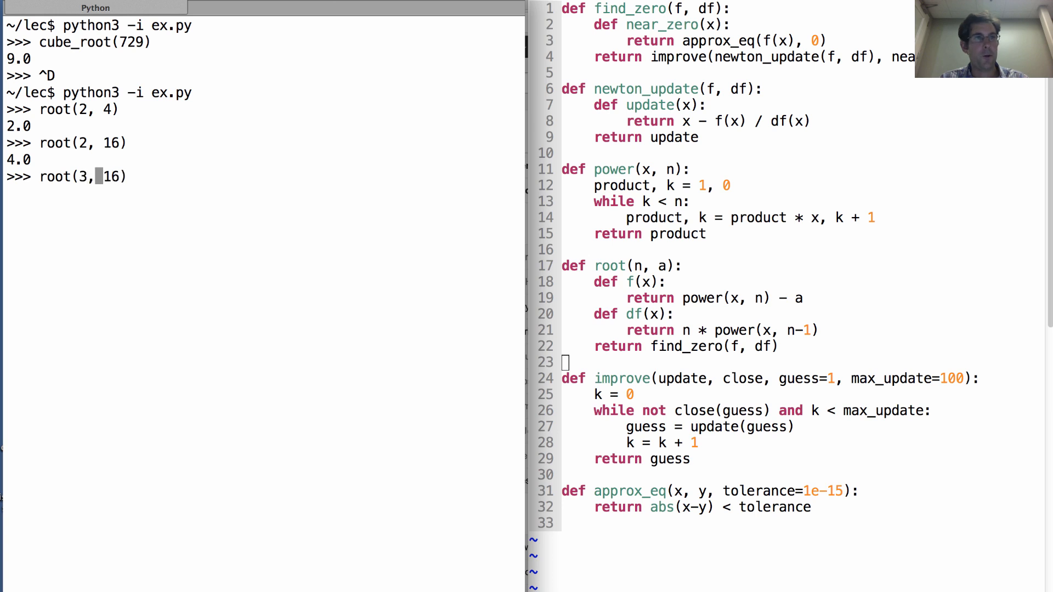
Evaluate root(3, 729) and root(6, 64), giving 9.0 and 2.0.
key("Backspace")
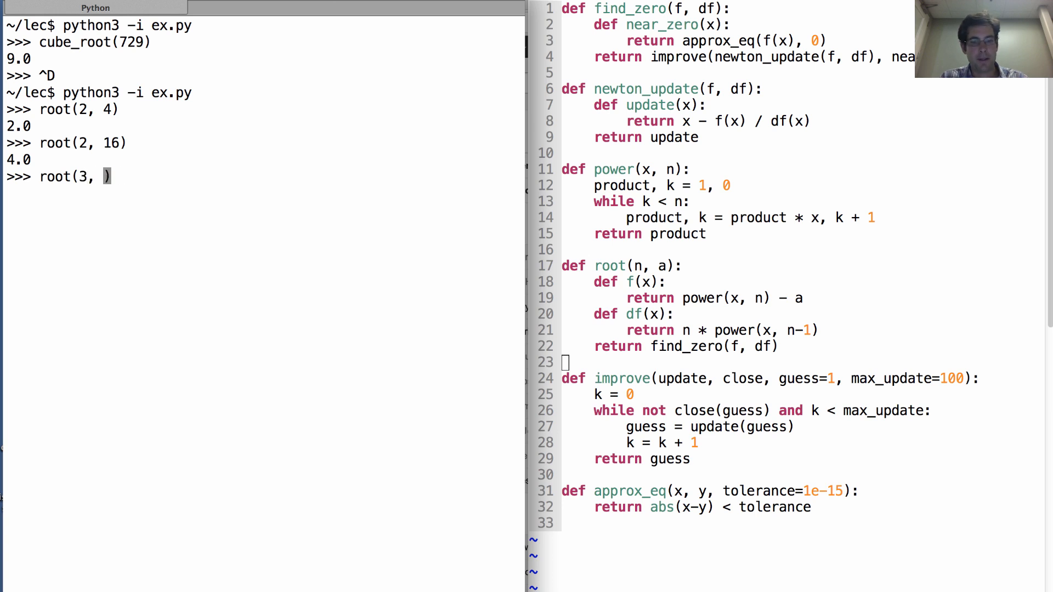
type("729")
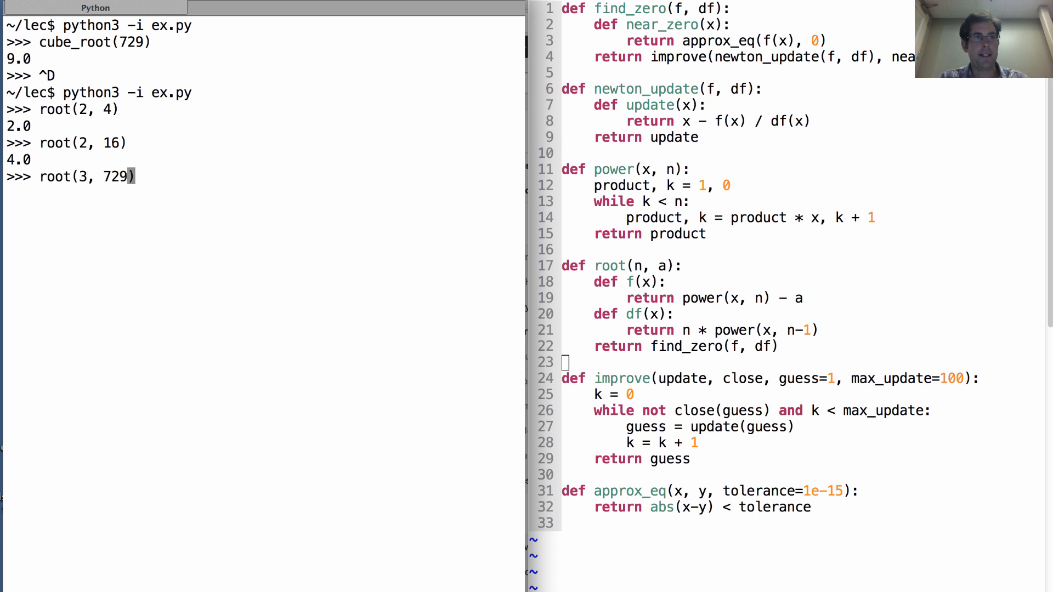
key("Return")
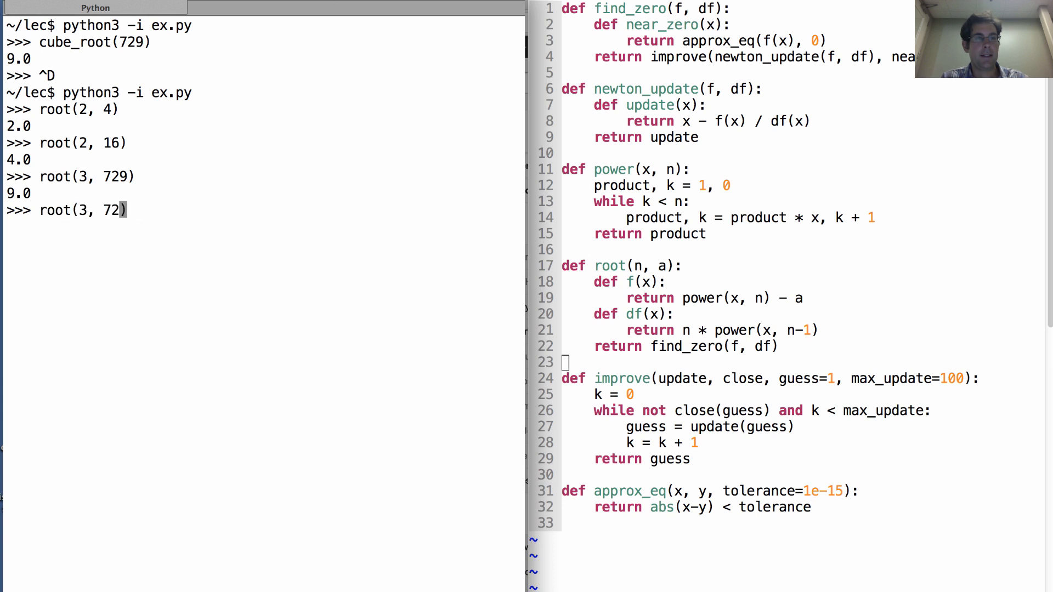
type("6")
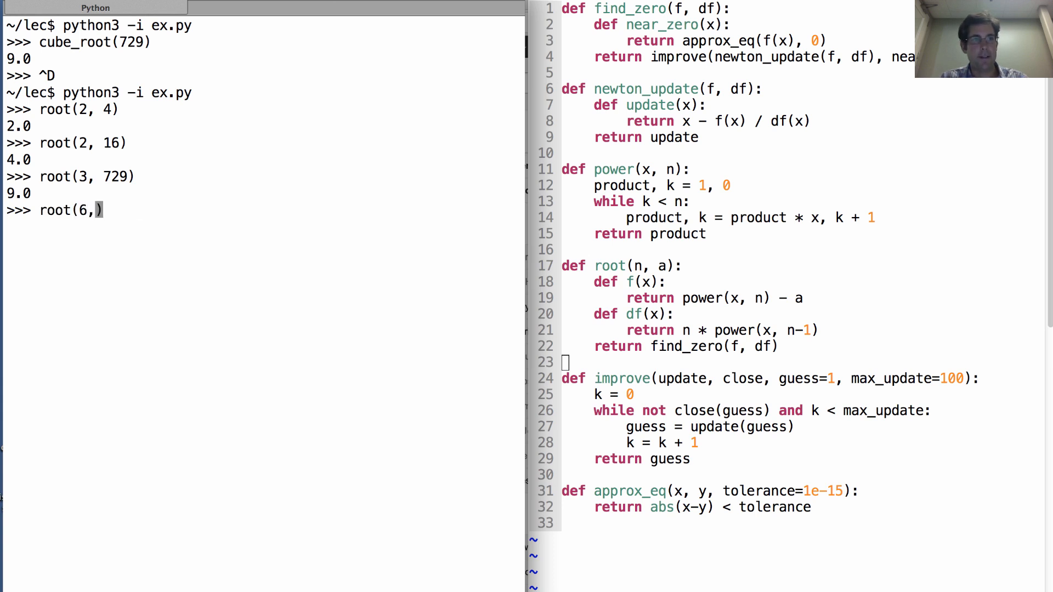
type("64")
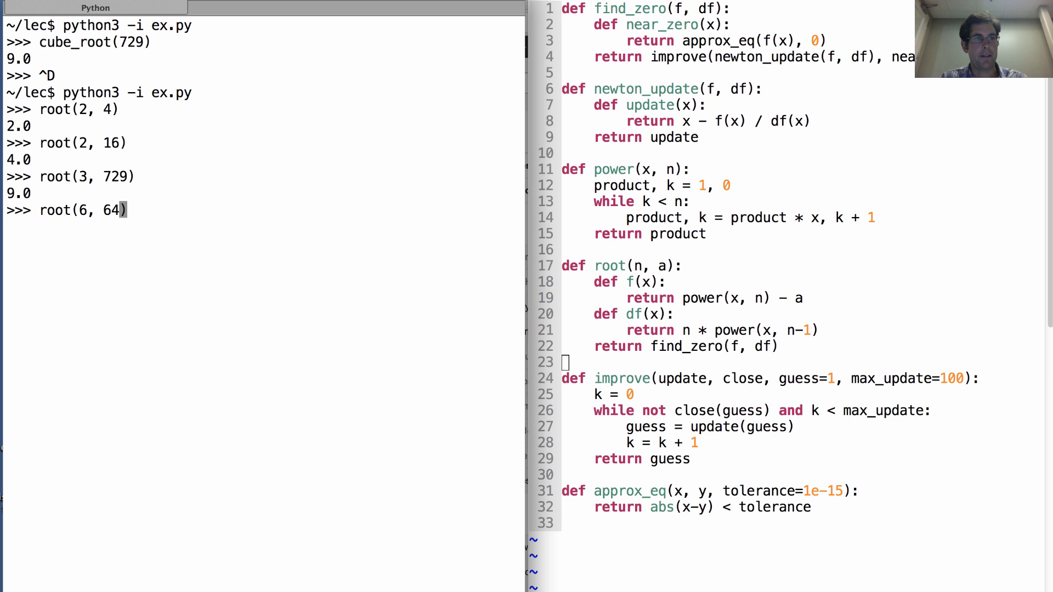
key("Return")
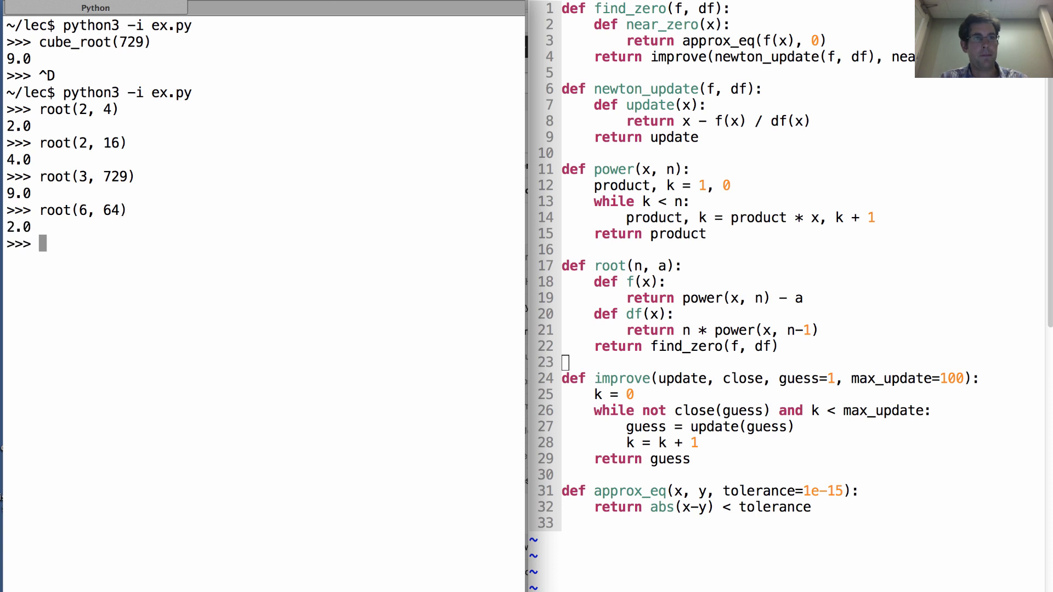